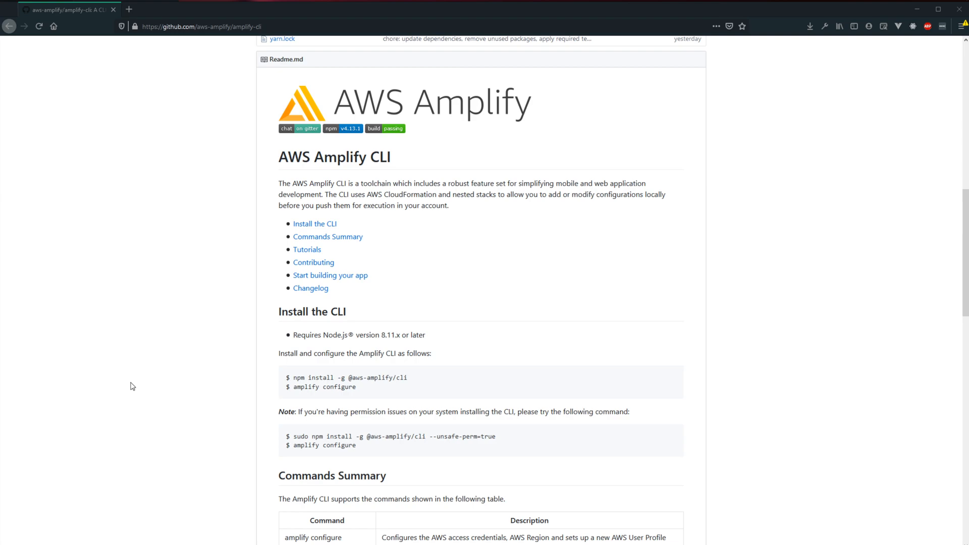
# - Run amplify configure, dismiss the sign-in link error, and choose region us-east-2
pyautogui.moveTo(306, 334); pyautogui.dragTo(425, 334)
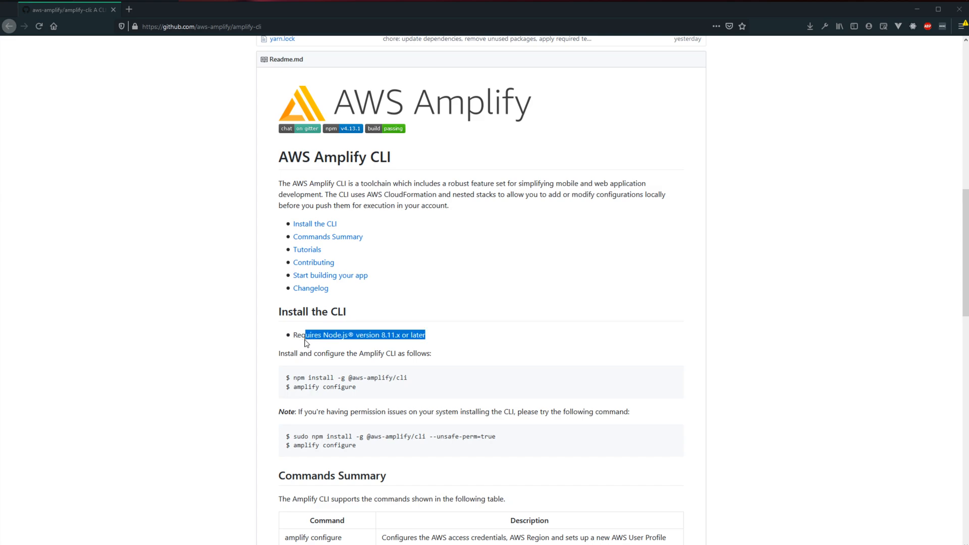
pyautogui.moveTo(393, 344)
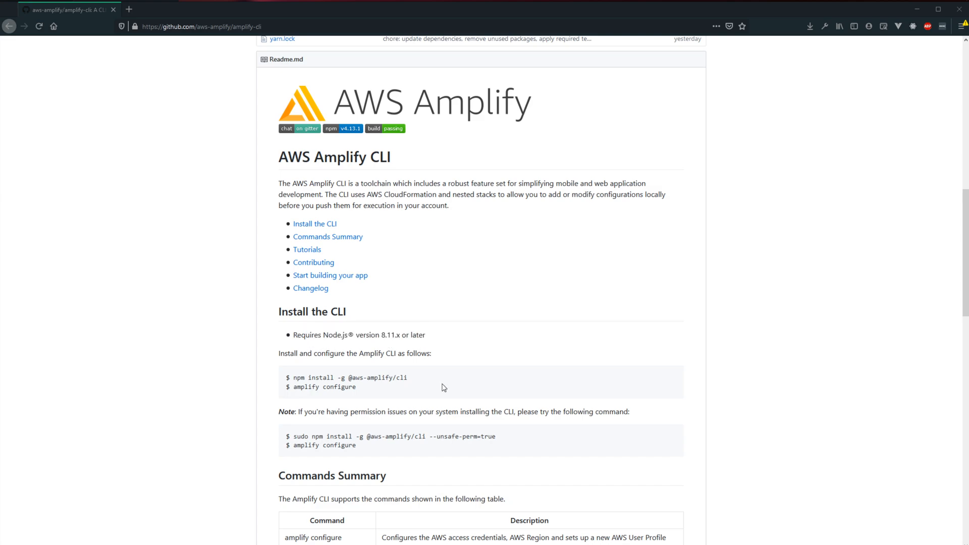
pyautogui.moveTo(440, 385)
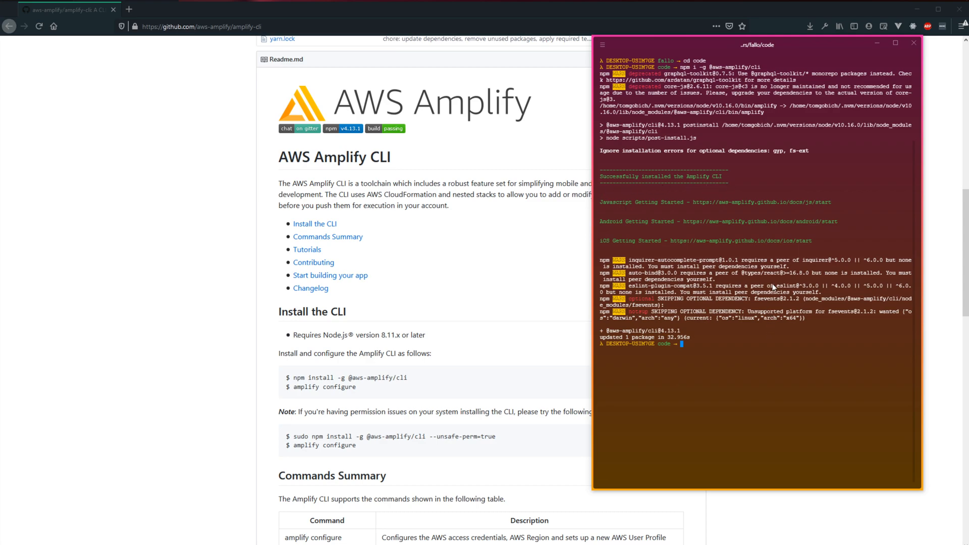
pyautogui.moveTo(647, 213)
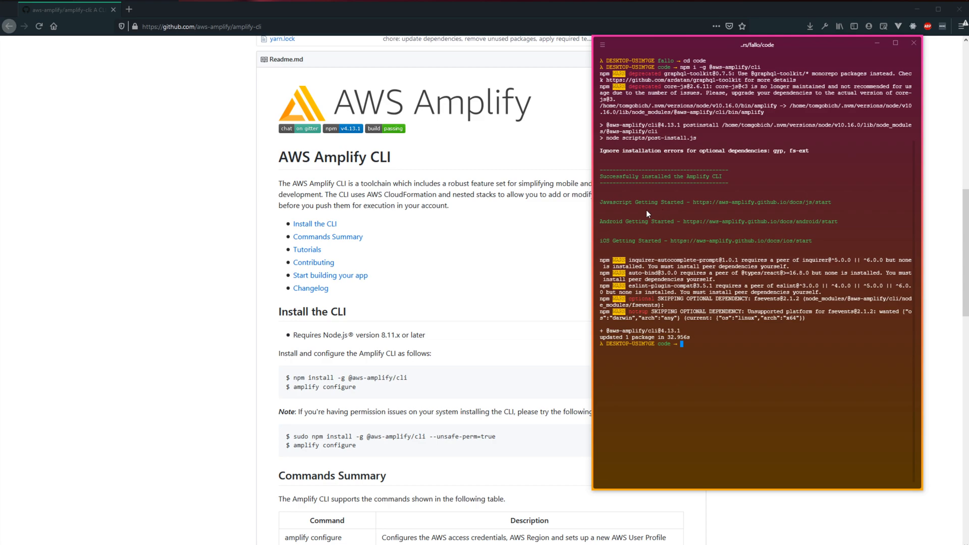
pyautogui.moveTo(682, 209)
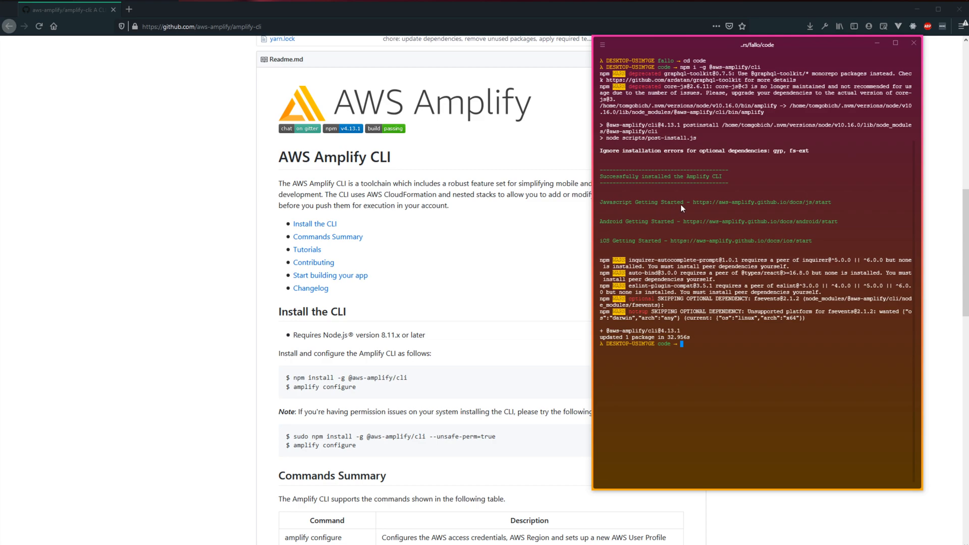
pyautogui.moveTo(791, 355)
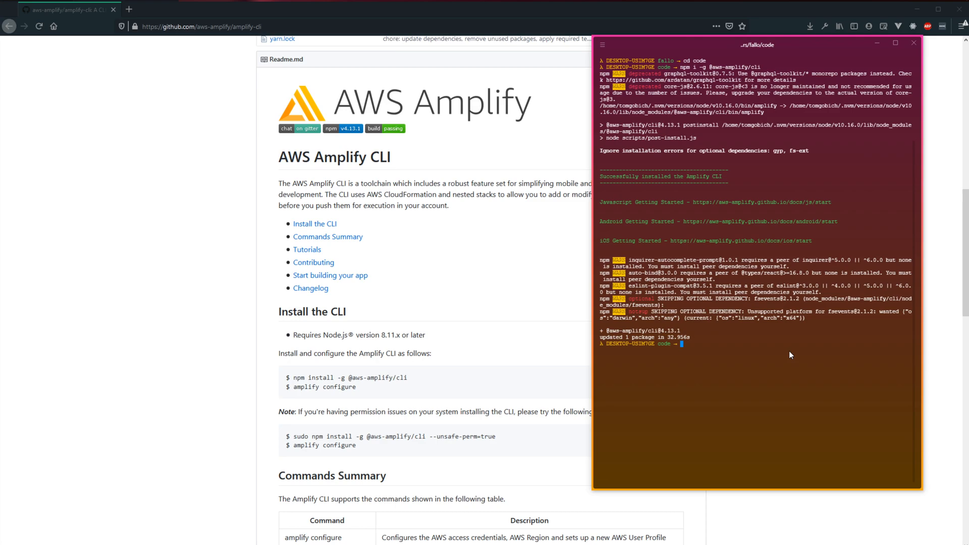
pyautogui.write('amplify configure')
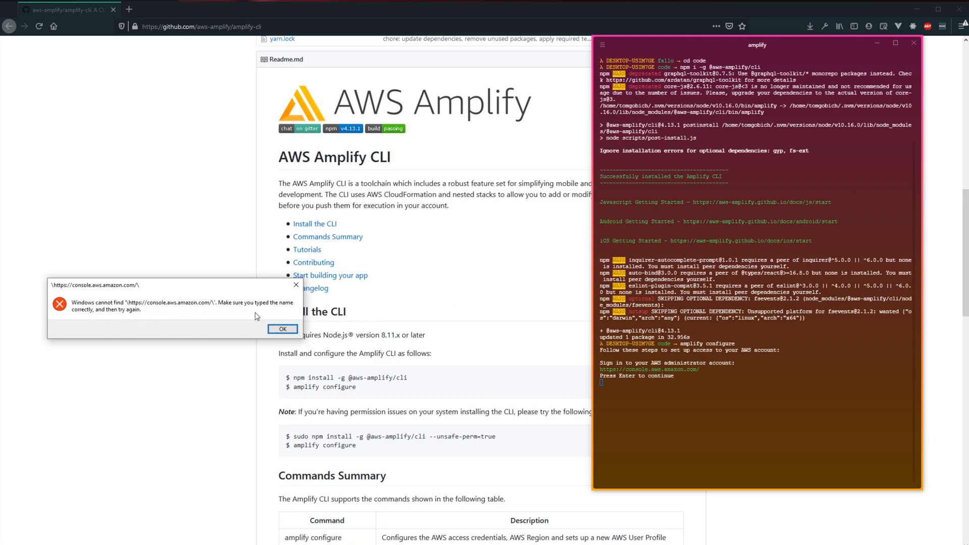
pyautogui.click(281, 328)
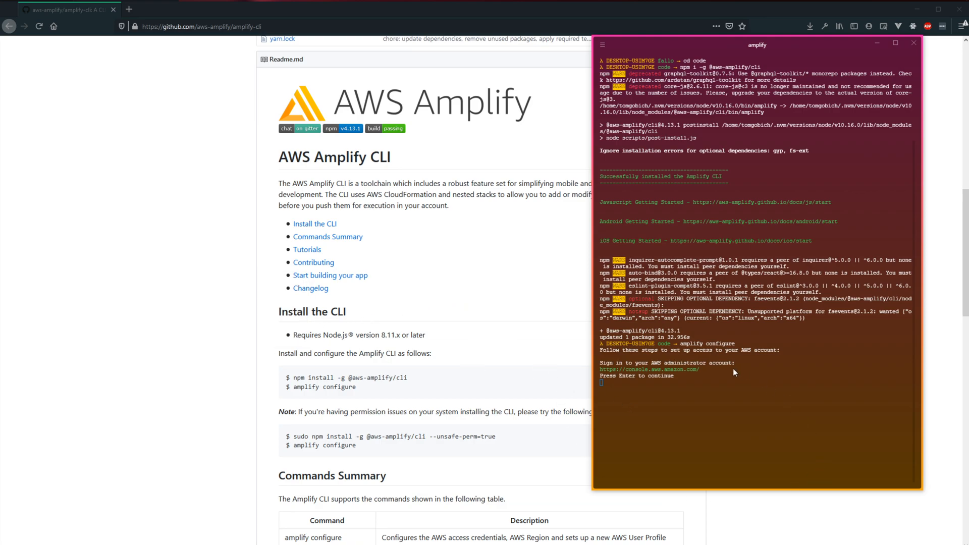
pyautogui.moveTo(667, 368)
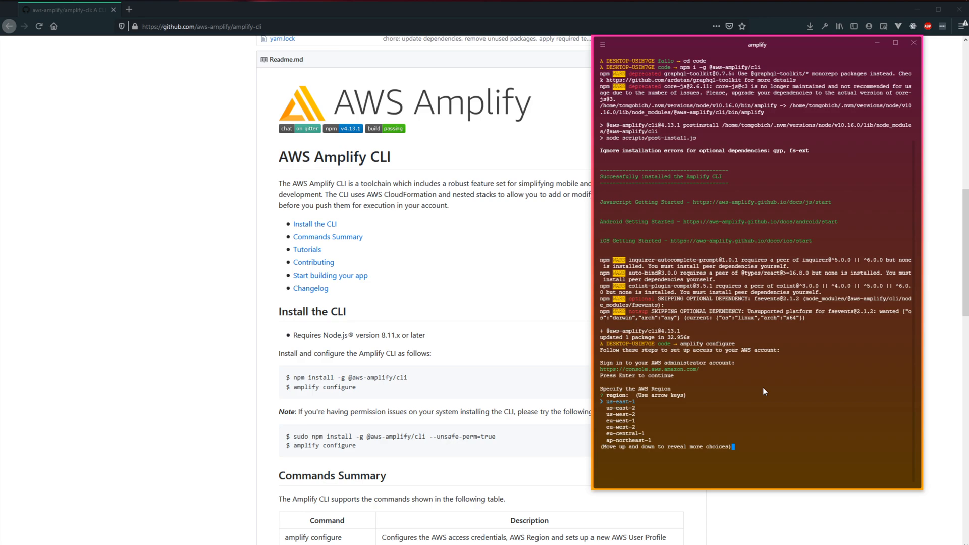
pyautogui.press('Down')
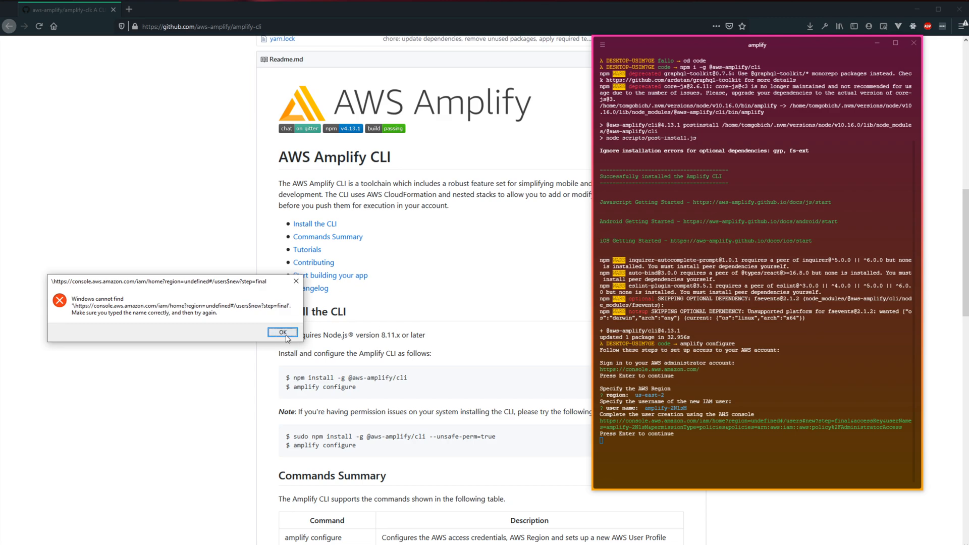
# - Create IAM user amplify-2N1sM with programmatic access and AdministratorAccess in the Add user wizard
pyautogui.click(282, 333)
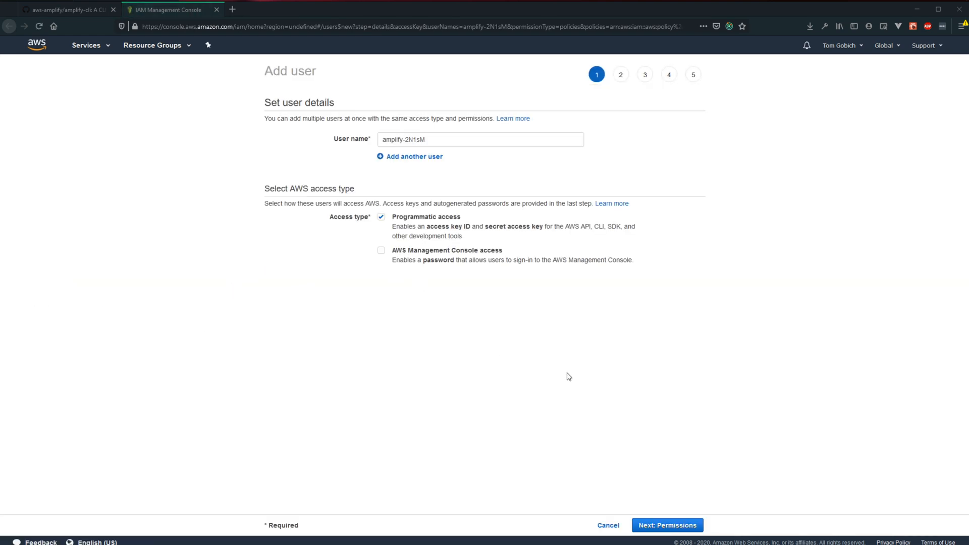
pyautogui.moveTo(592, 380)
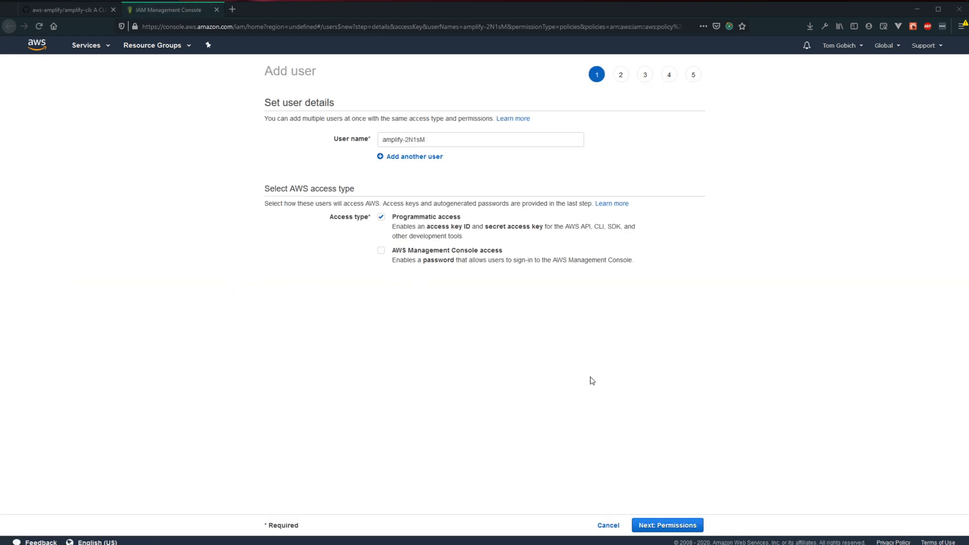
pyautogui.moveTo(650, 390)
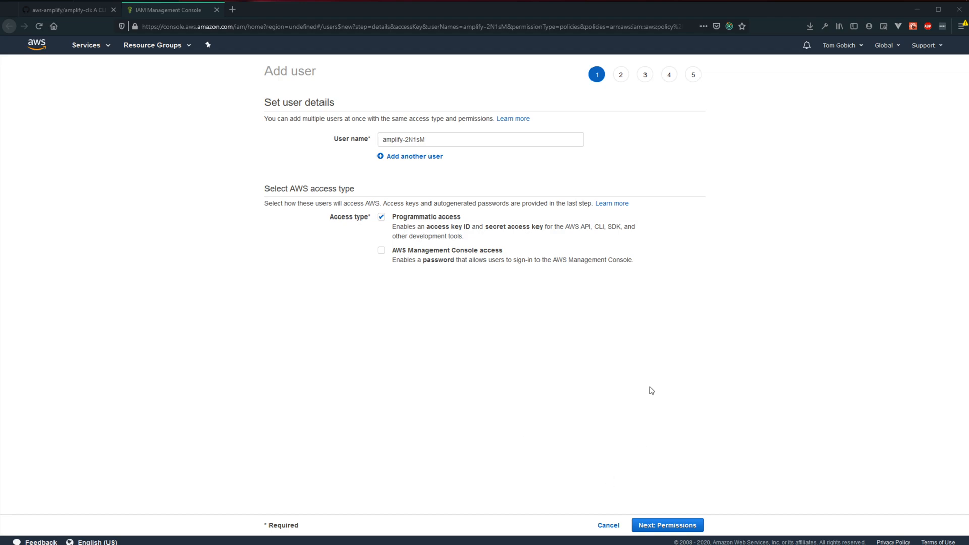
pyautogui.moveTo(561, 408)
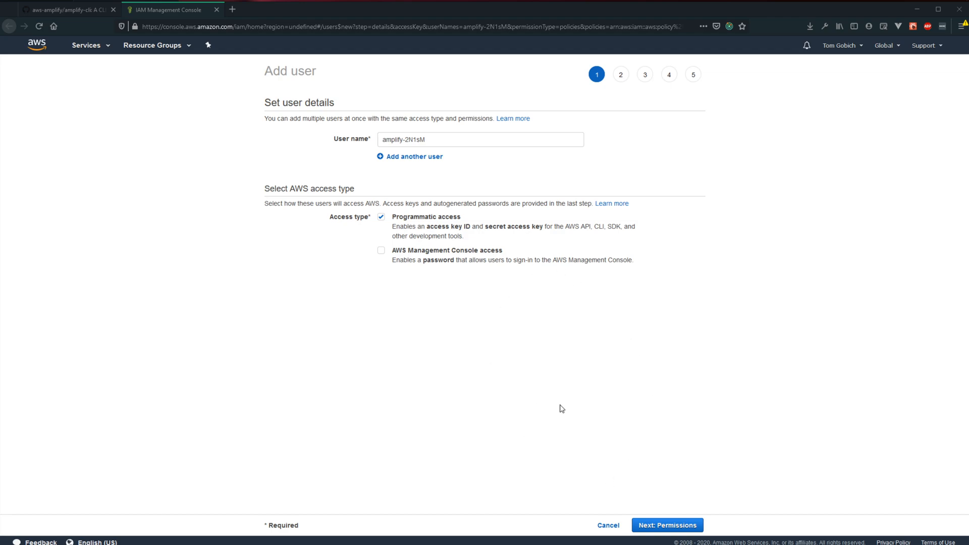
pyautogui.click(666, 524)
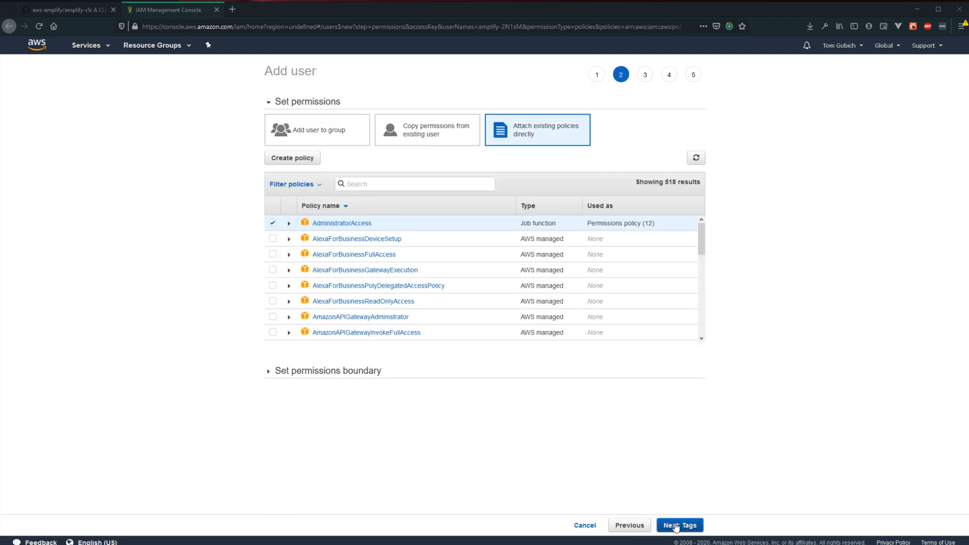
pyautogui.click(679, 525)
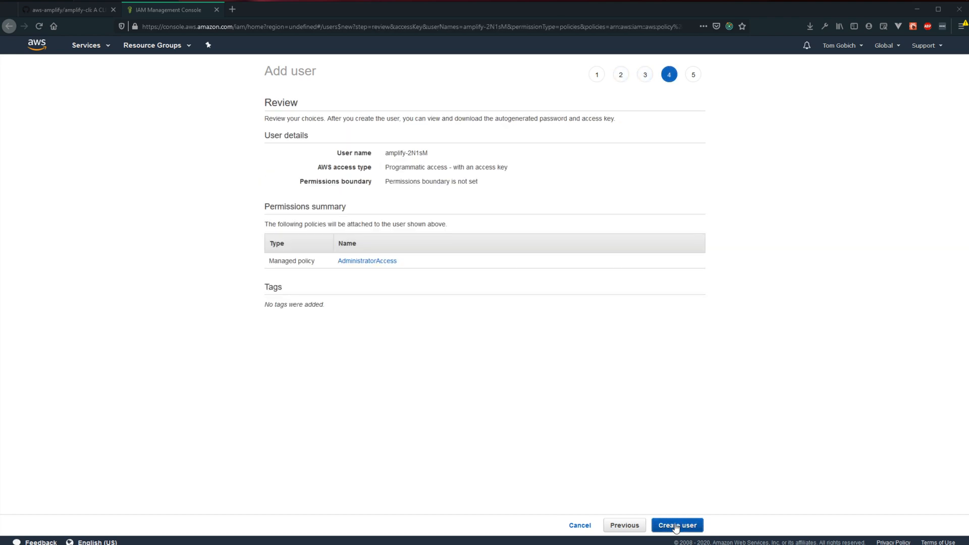
pyautogui.click(676, 525)
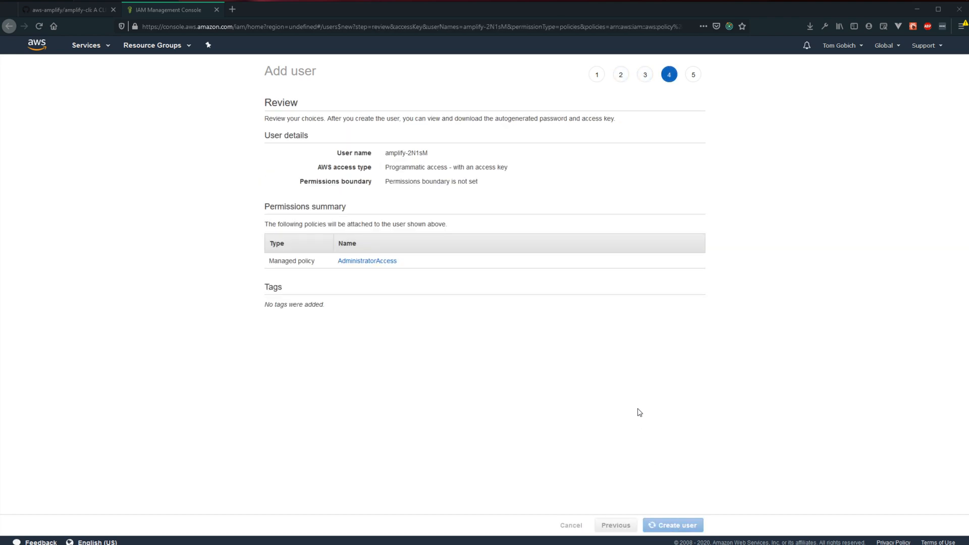
pyautogui.click(672, 525)
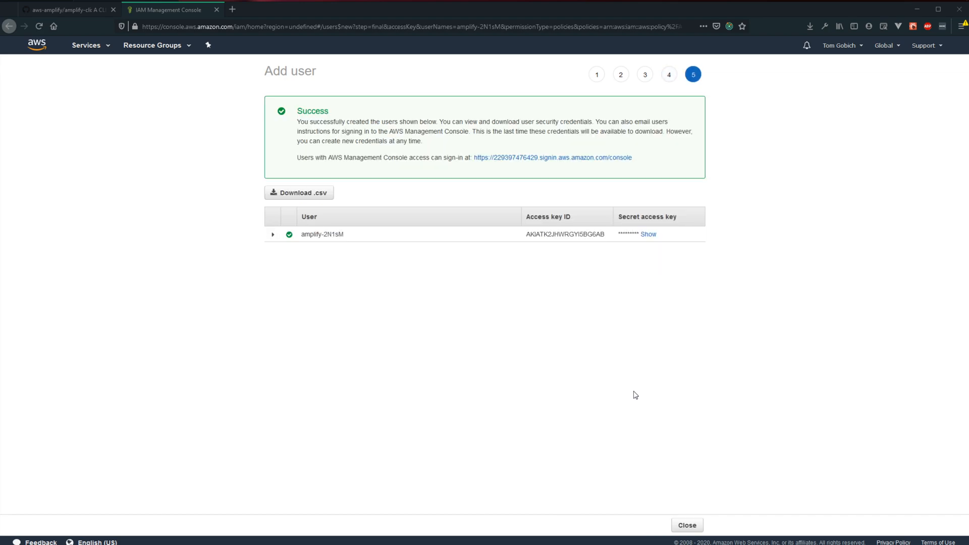
pyautogui.moveTo(558, 278)
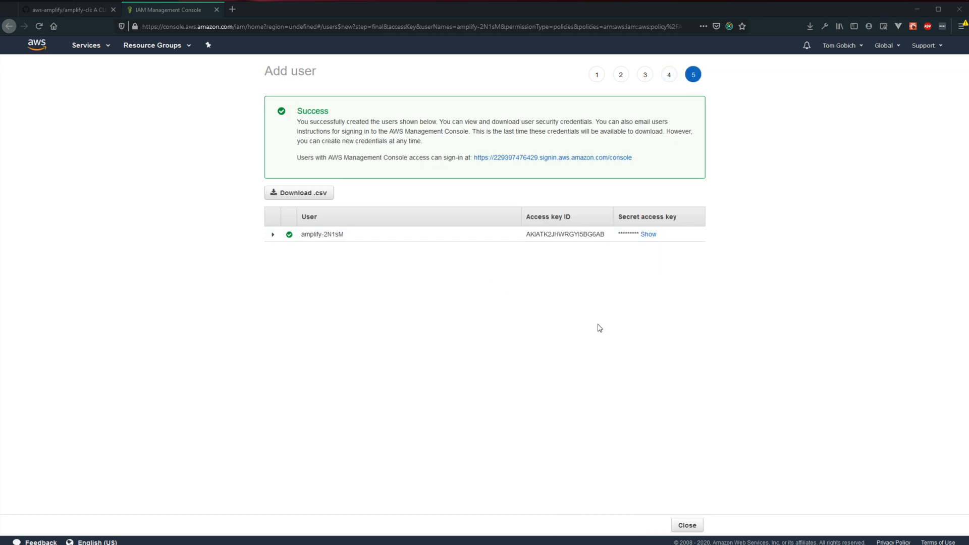
pyautogui.doubleClick(564, 234)
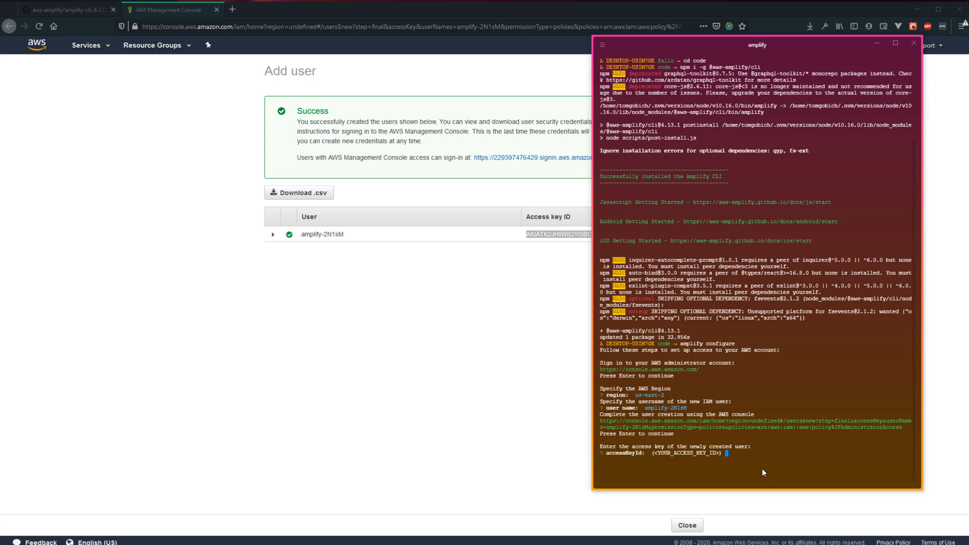
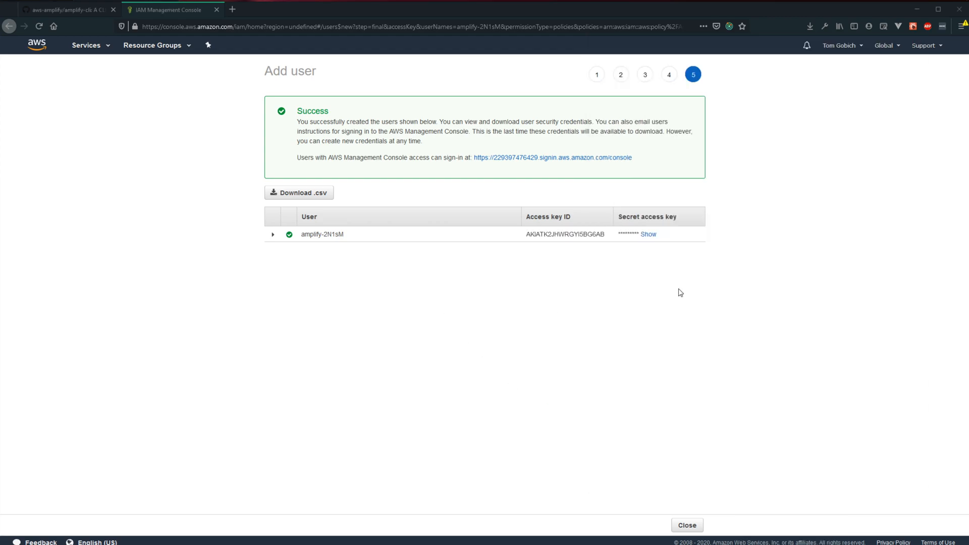
pyautogui.click(647, 233)
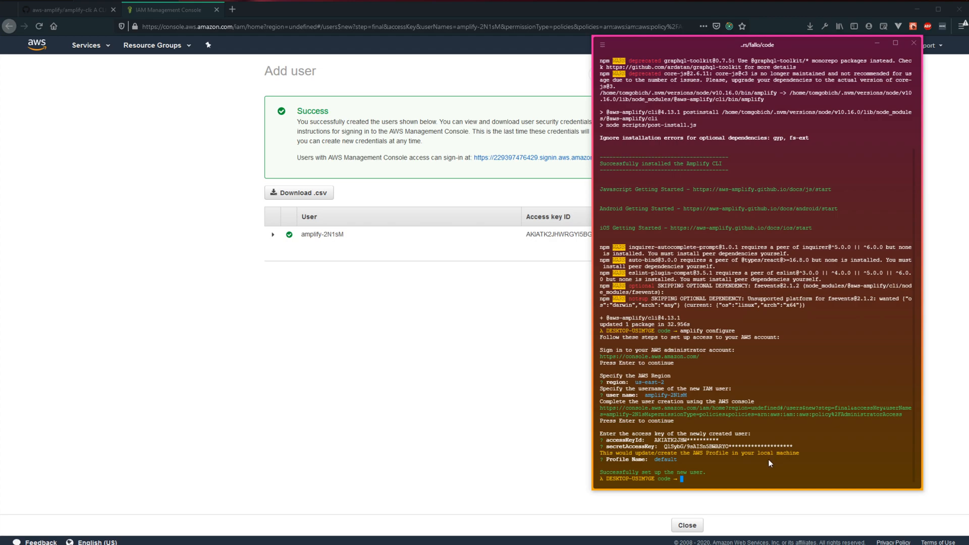
pyautogui.moveTo(784, 467)
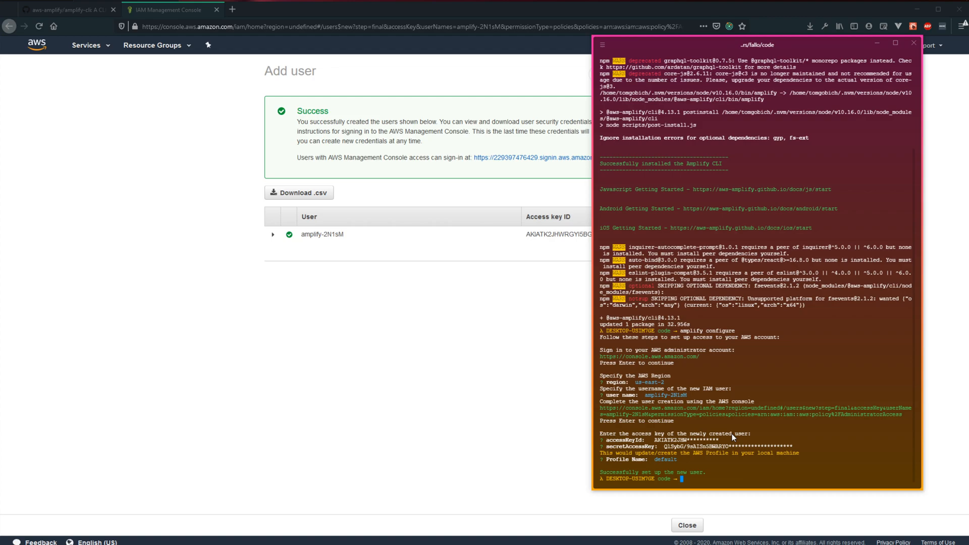
pyautogui.moveTo(410, 277)
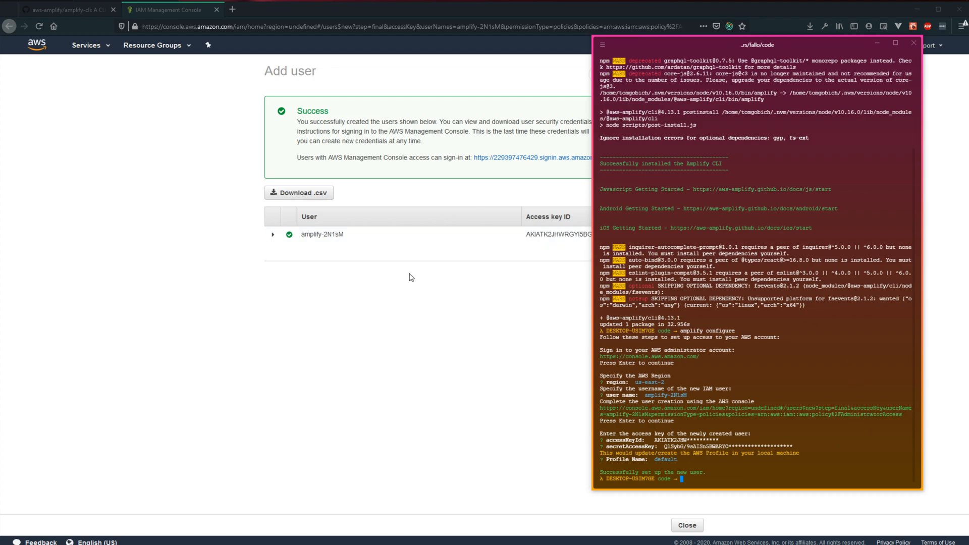
pyautogui.moveTo(784, 330)
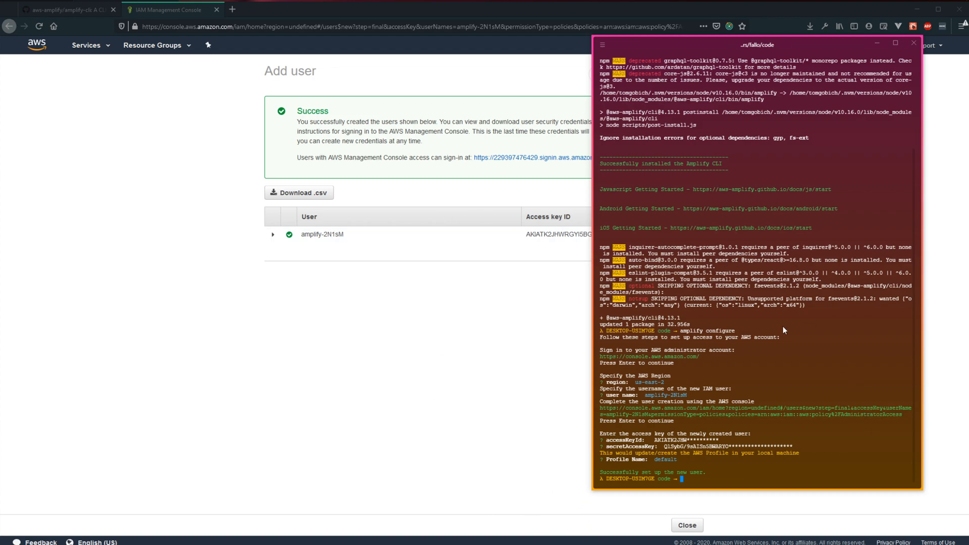
pyautogui.moveTo(242, 47)
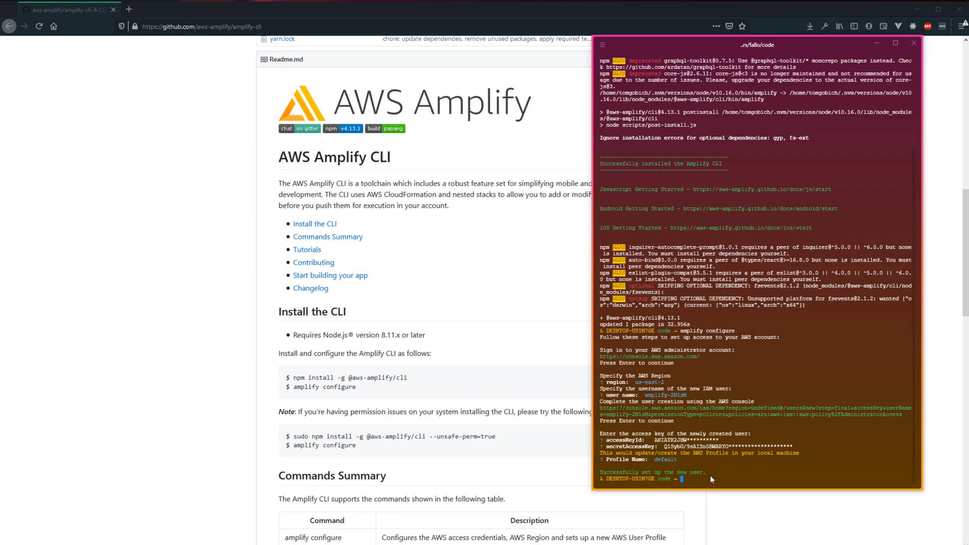
# - Run npx create-nuxt-app amplify-nuxt with npm, Tailwind CSS, Axios, Prettier and Single Page App
pyautogui.write('npx create-nuxt')
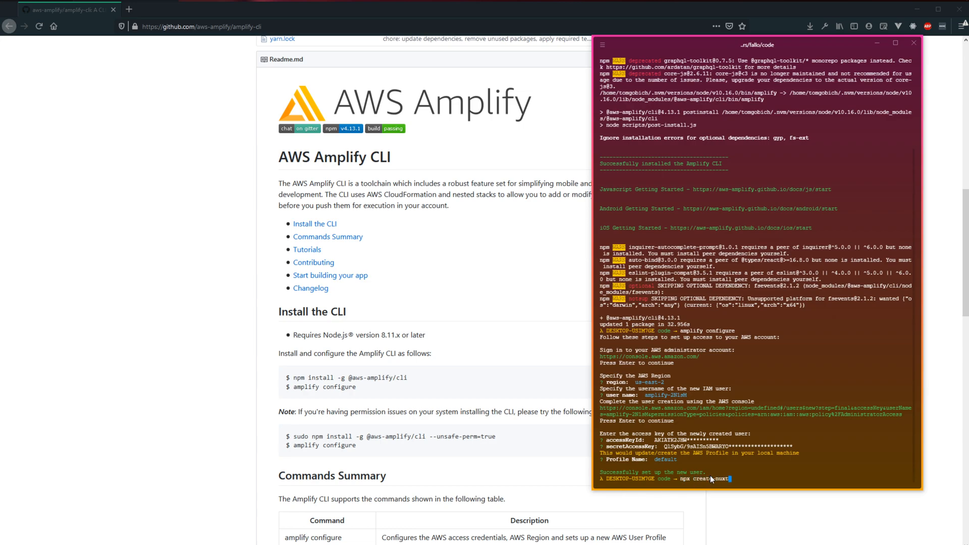
pyautogui.write('-app')
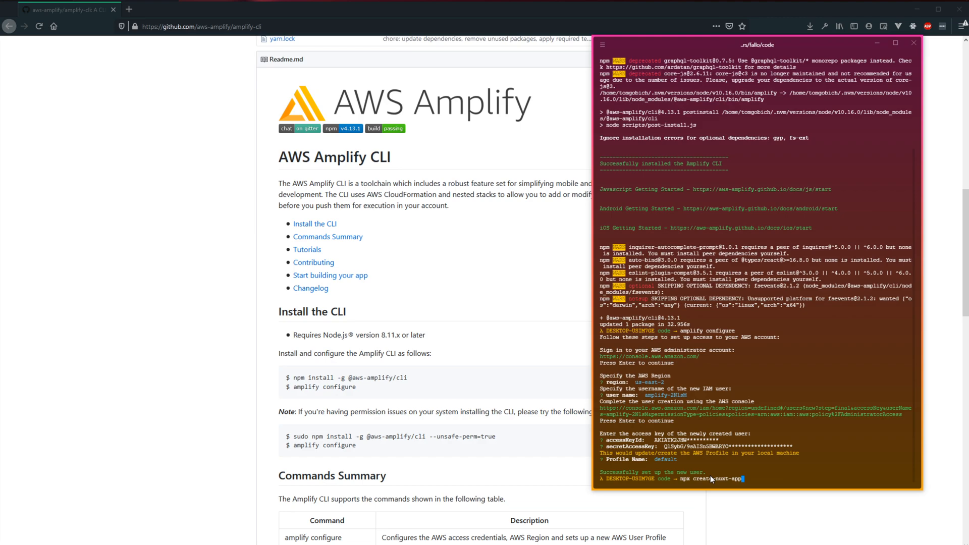
pyautogui.write('a')
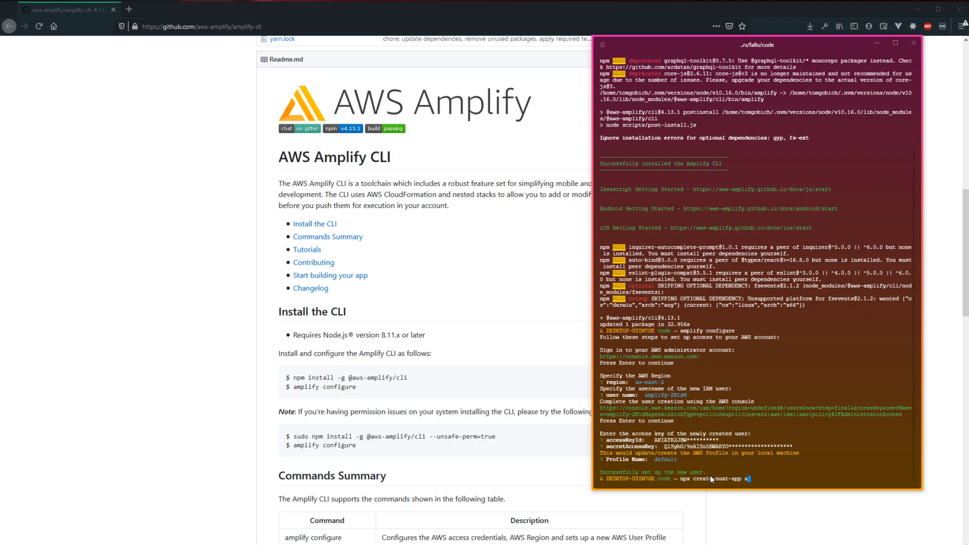
pyautogui.write('mplify-nuxt')
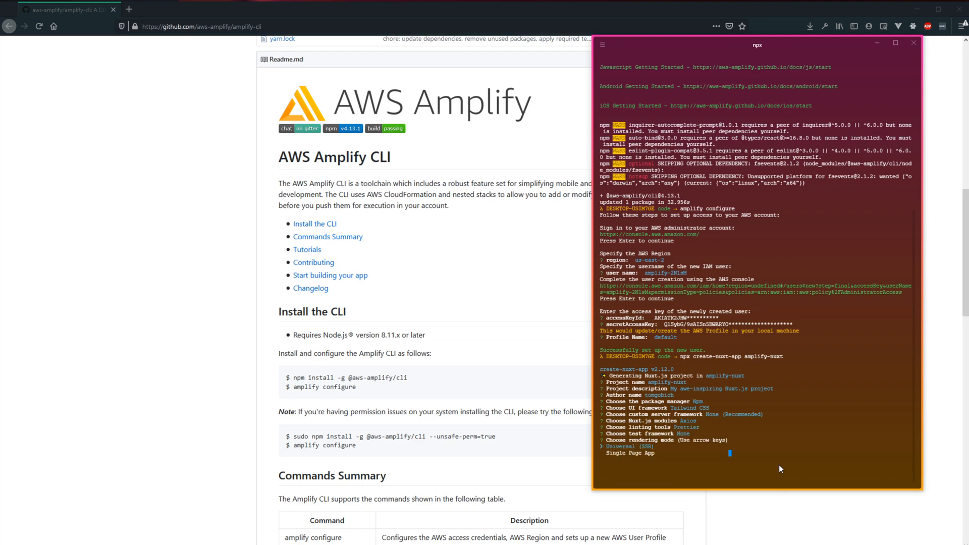
pyautogui.press('Down')
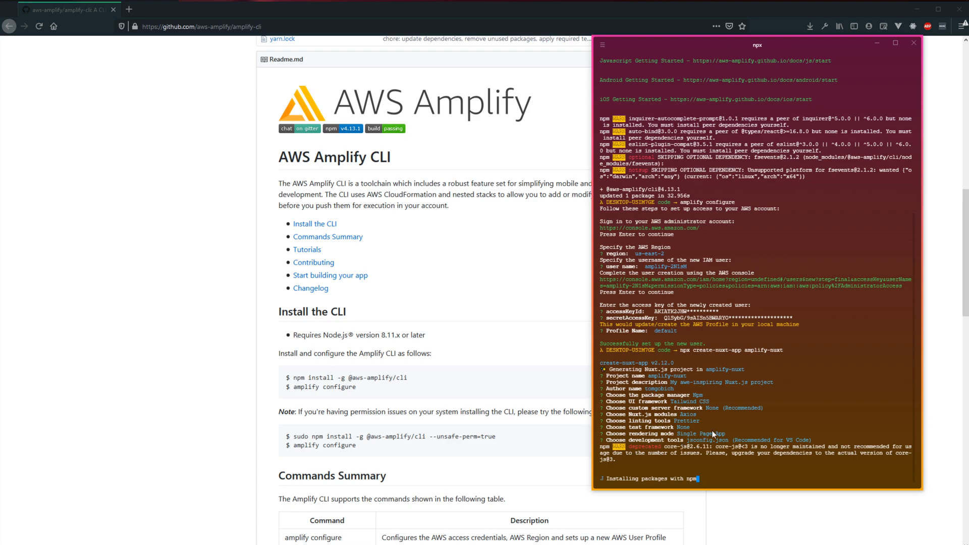
pyautogui.moveTo(729, 446)
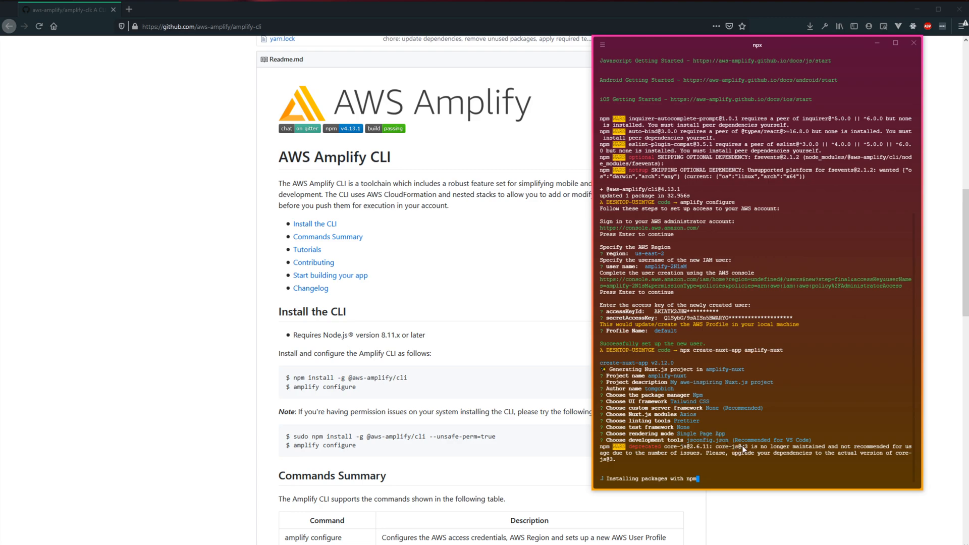
pyautogui.moveTo(745, 448)
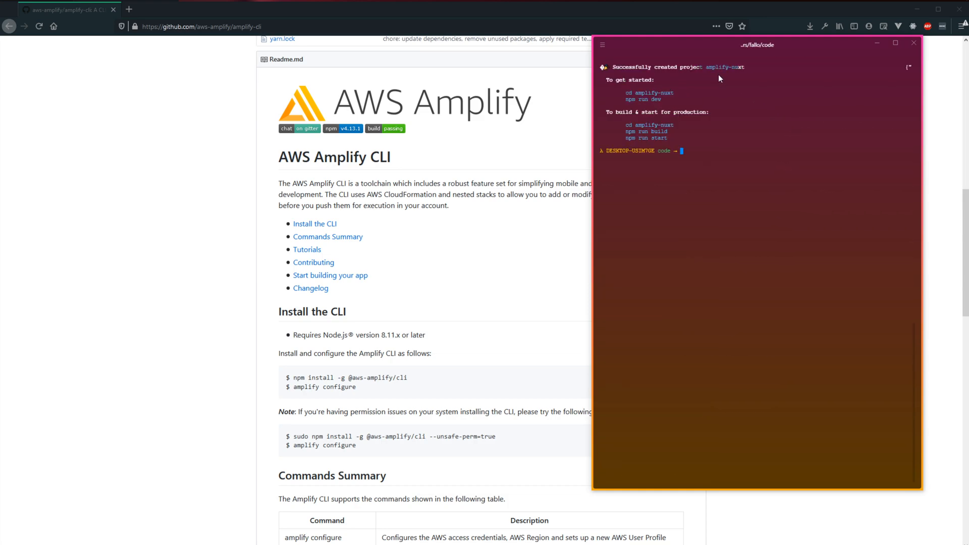
pyautogui.moveTo(680, 250)
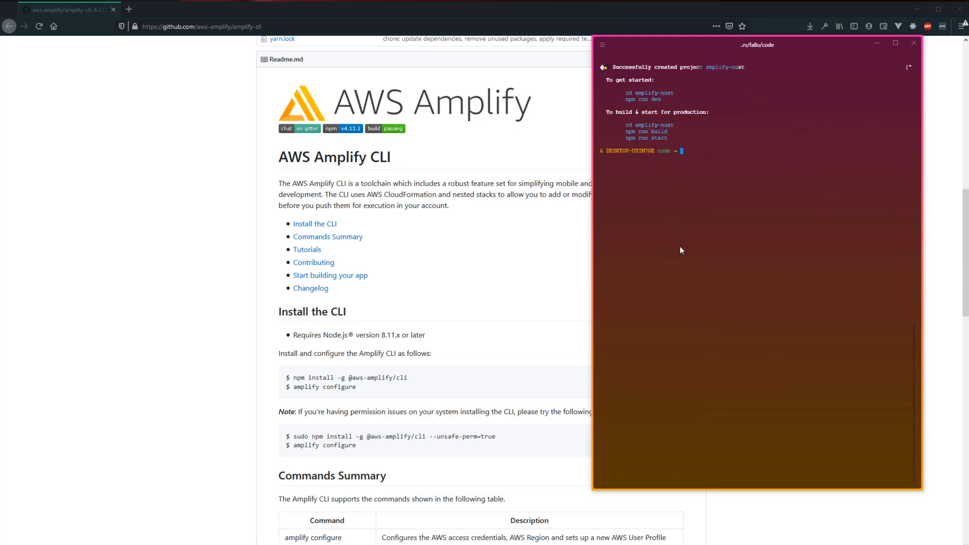
pyautogui.moveTo(752, 158)
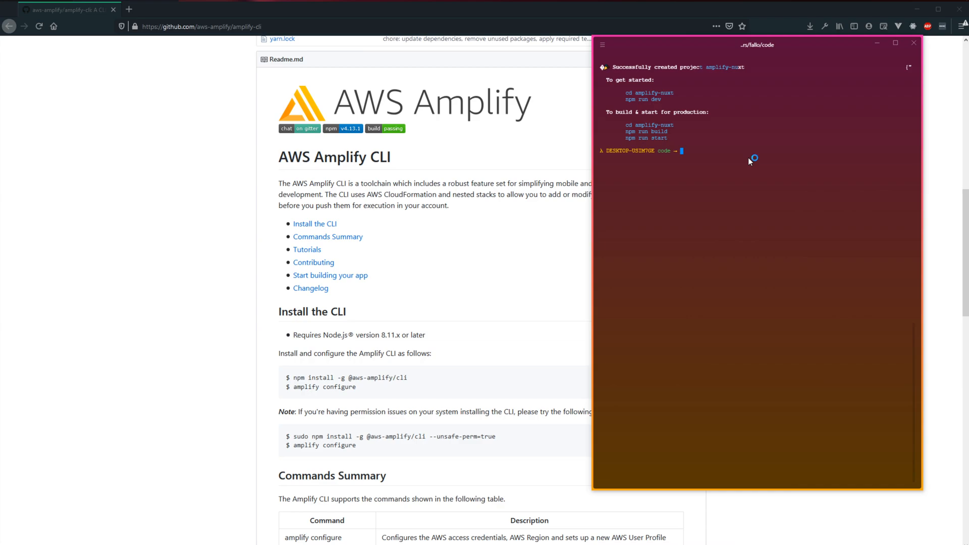
# - Run amplify init in amplify-nuxt: environment dev, vue, source path /, default AWS profile
pyautogui.write('cd amplify-nuxt')
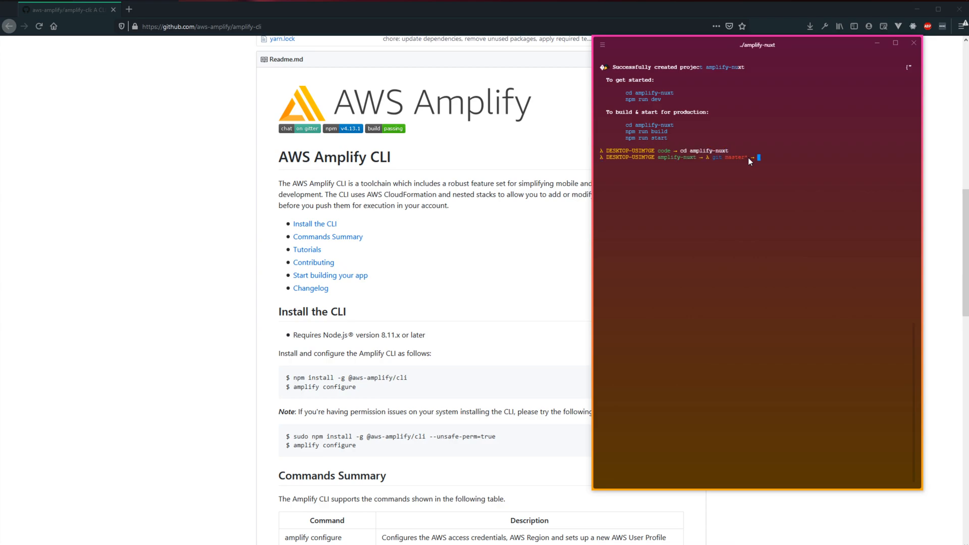
pyautogui.write('amplify init')
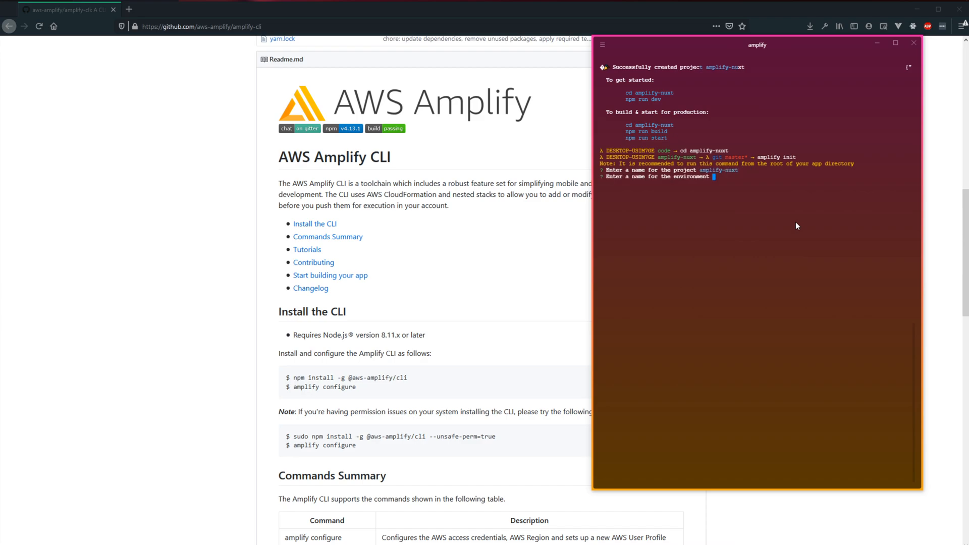
pyautogui.write('dev')
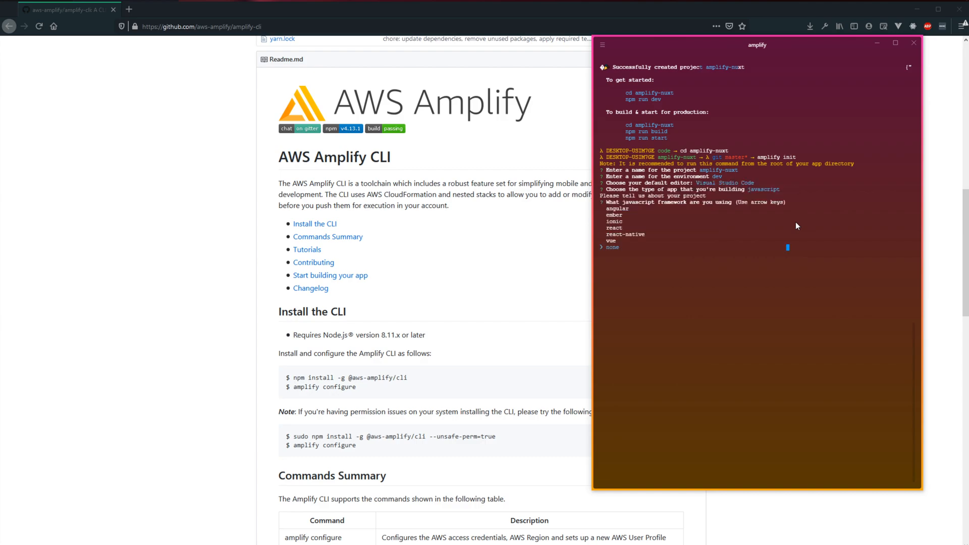
pyautogui.press('Up')
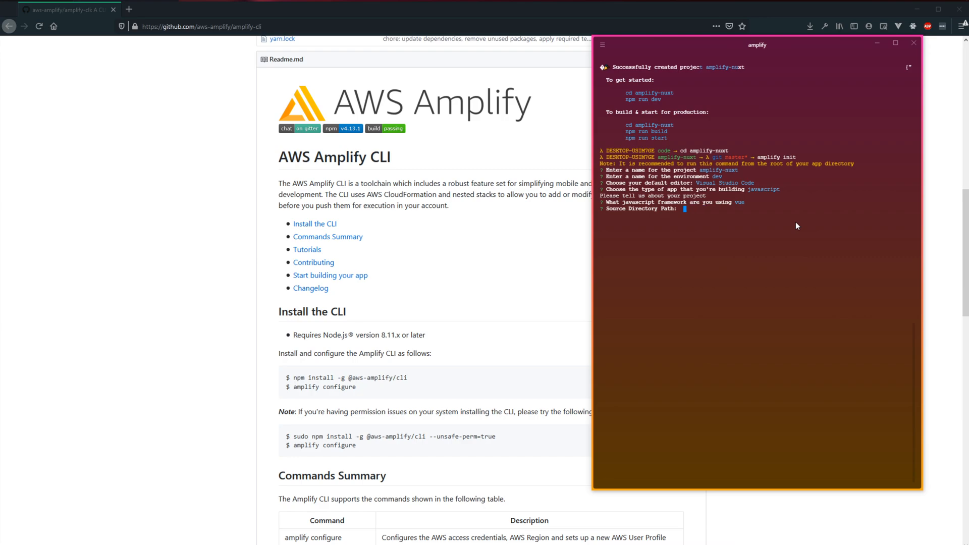
pyautogui.write('/')
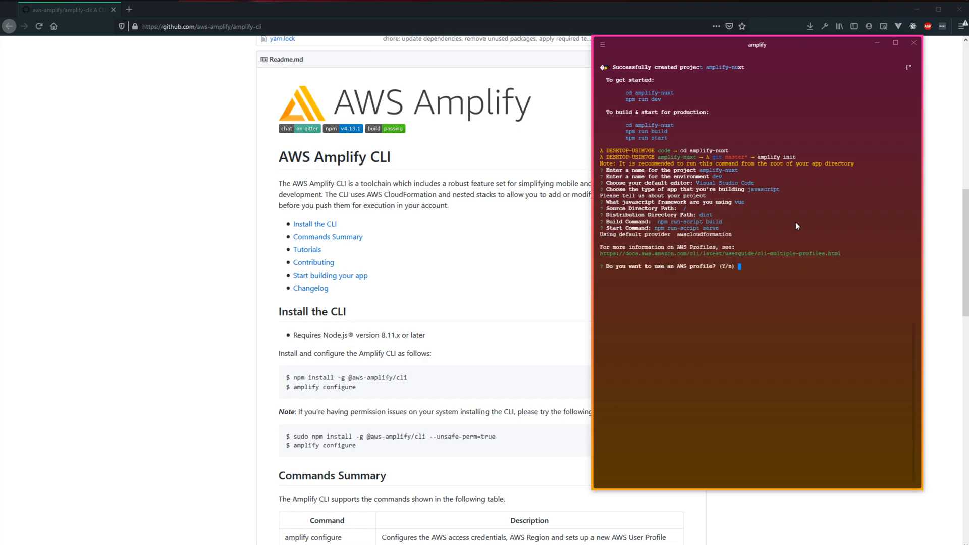
pyautogui.write('y')
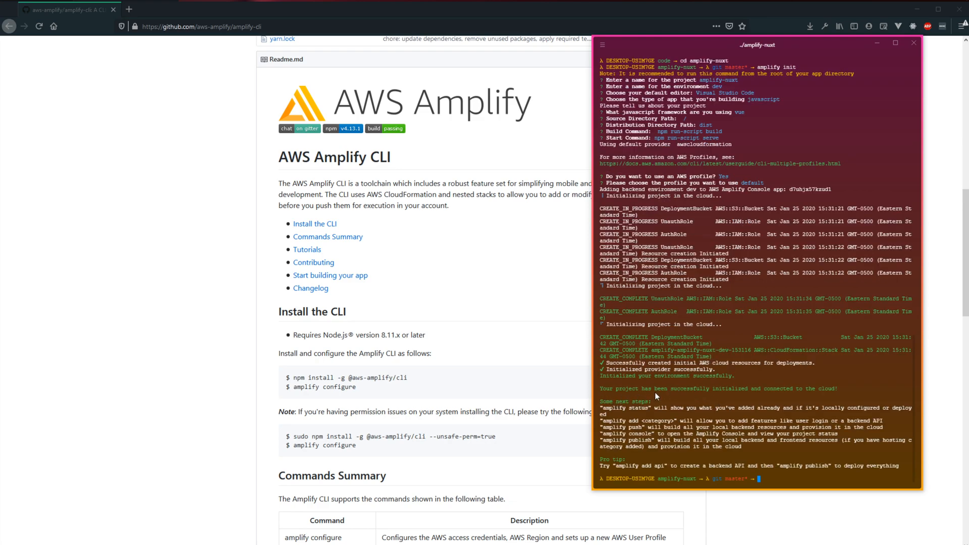
pyautogui.moveTo(828, 402)
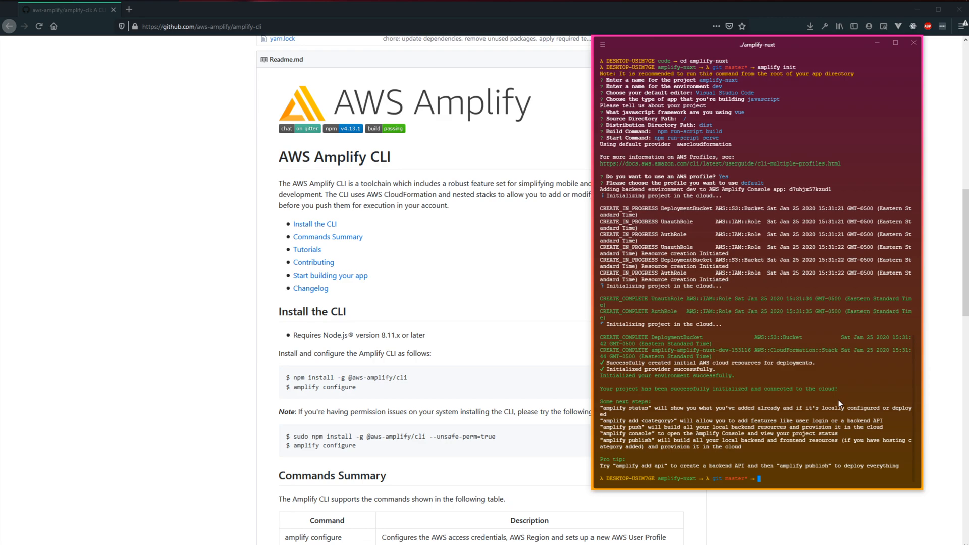
pyautogui.moveTo(804, 429)
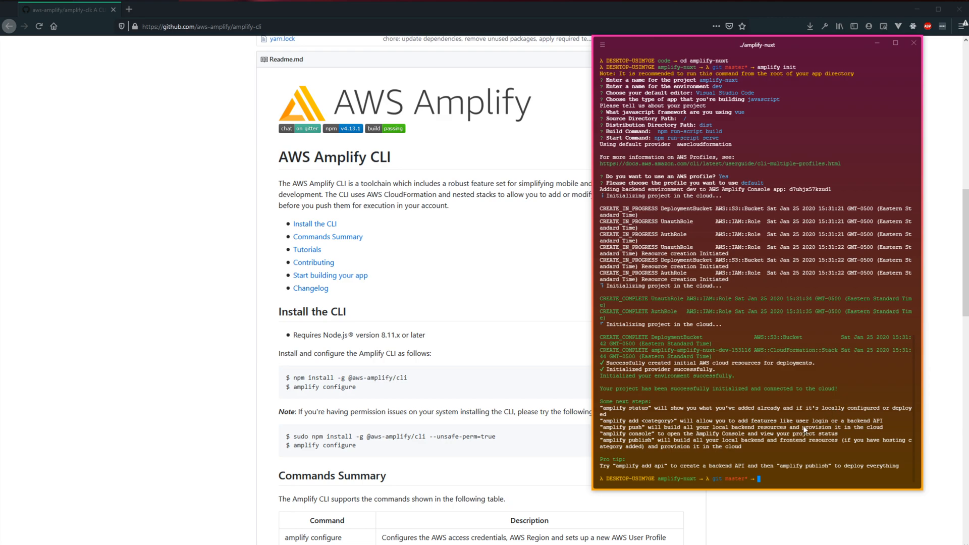
pyautogui.moveTo(719, 399)
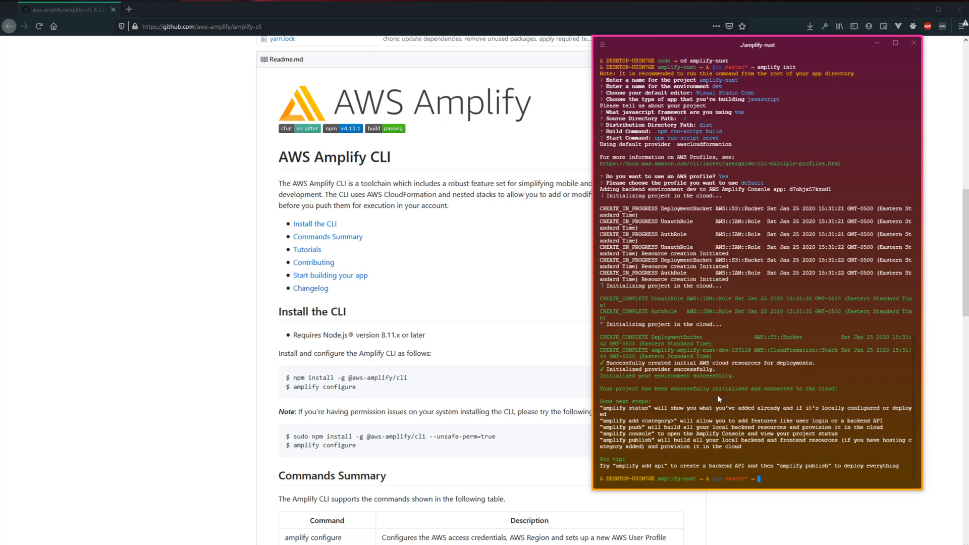
pyautogui.moveTo(193, 314)
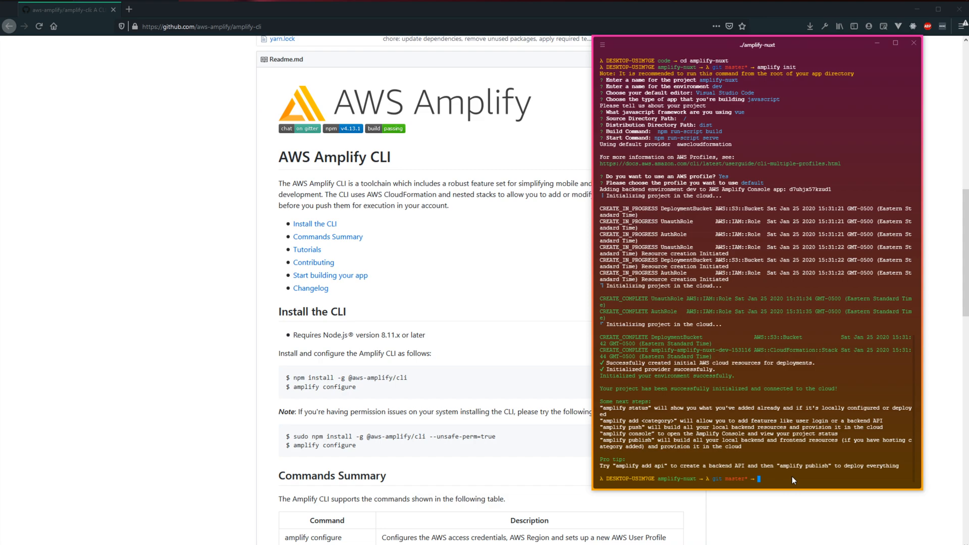
# - Run npm i aws-amplify aws-amplify-vue in the project folder
pyautogui.write('npm i')
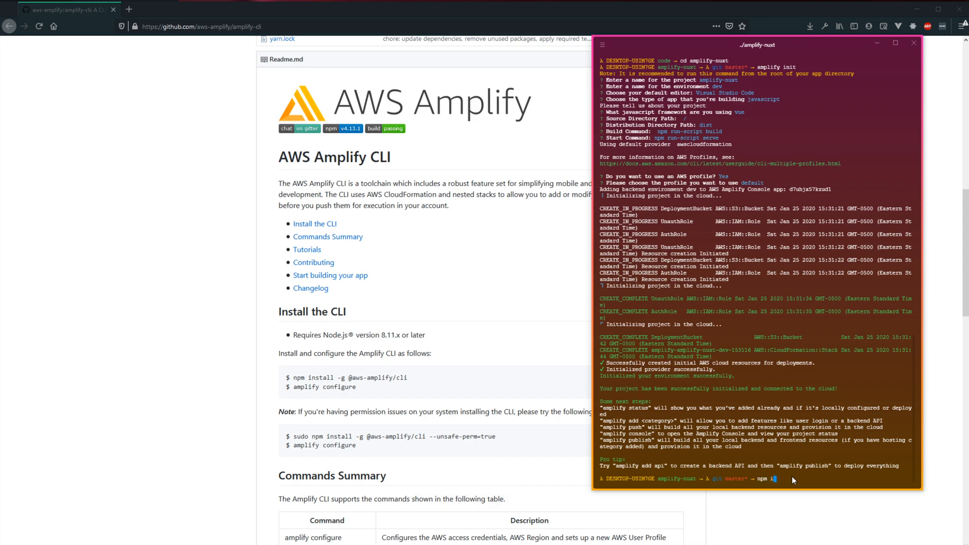
pyautogui.write('aws-amplify')
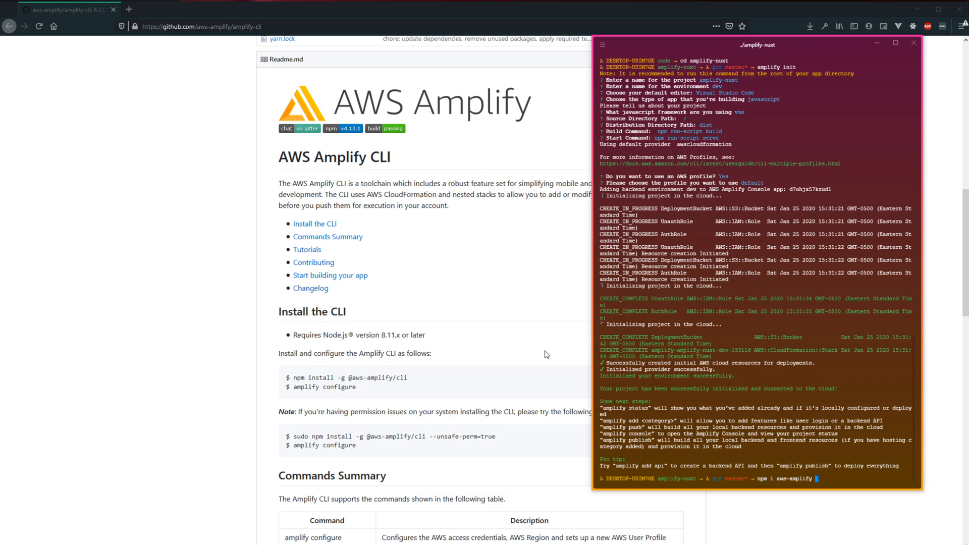
pyautogui.write('aws-amplify-v')
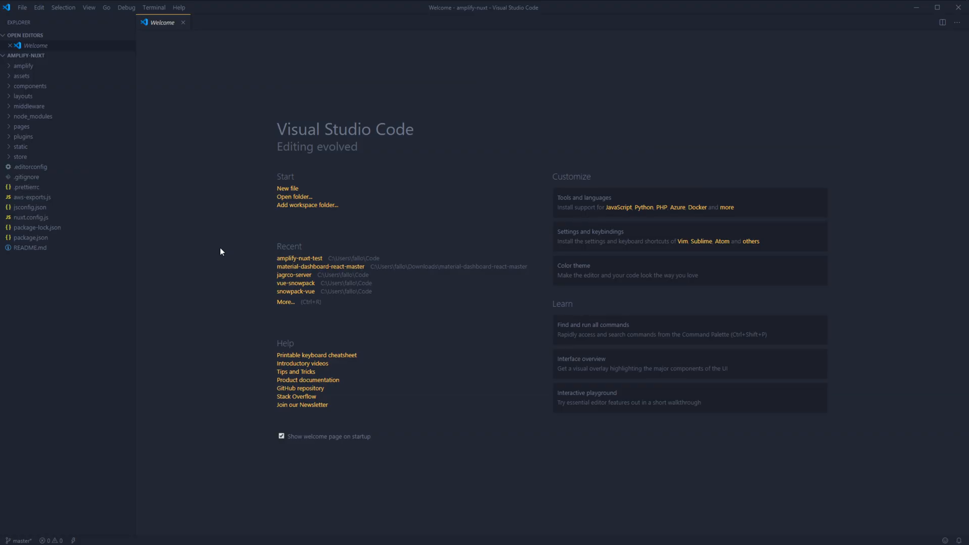
pyautogui.moveTo(230, 254)
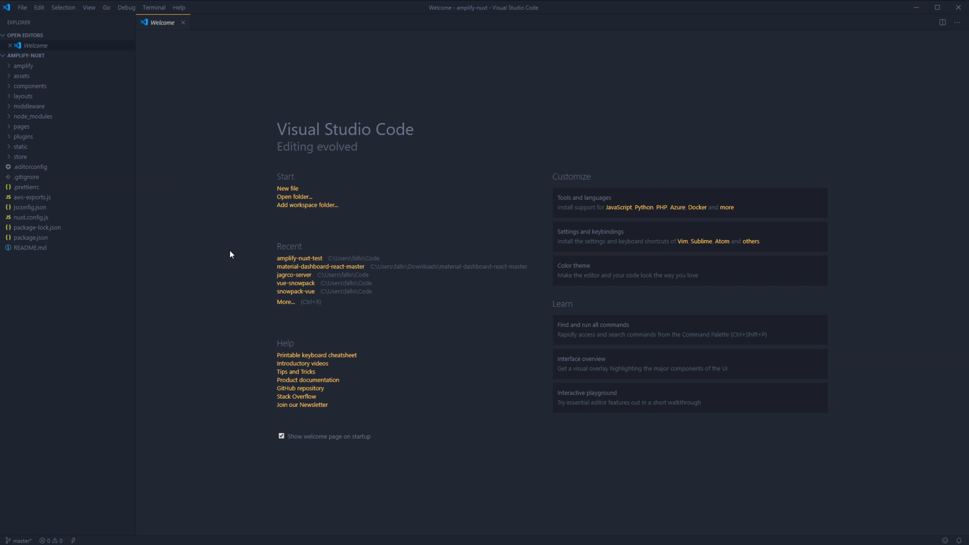
pyautogui.moveTo(293, 176)
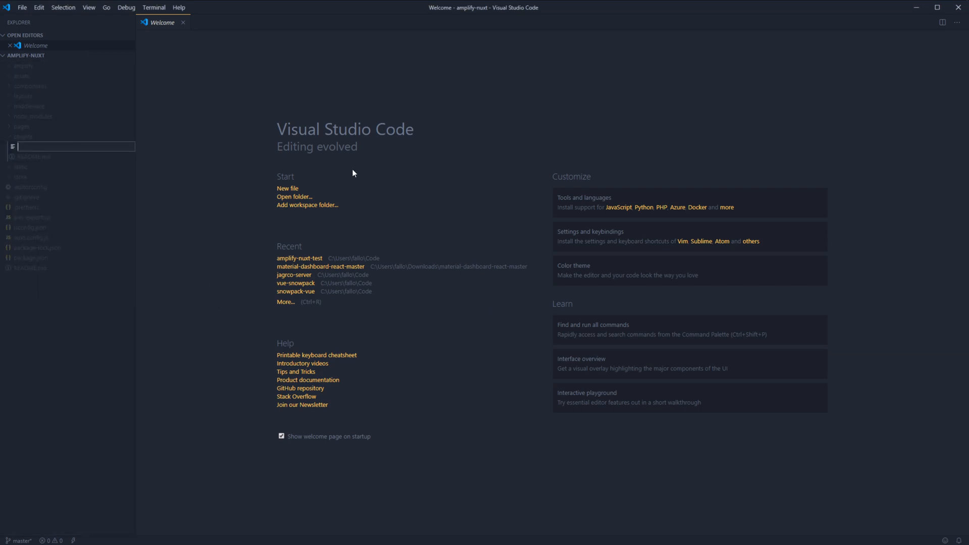
# - Name the new file in the plugins folder amplify.js
pyautogui.write('amplify.js')
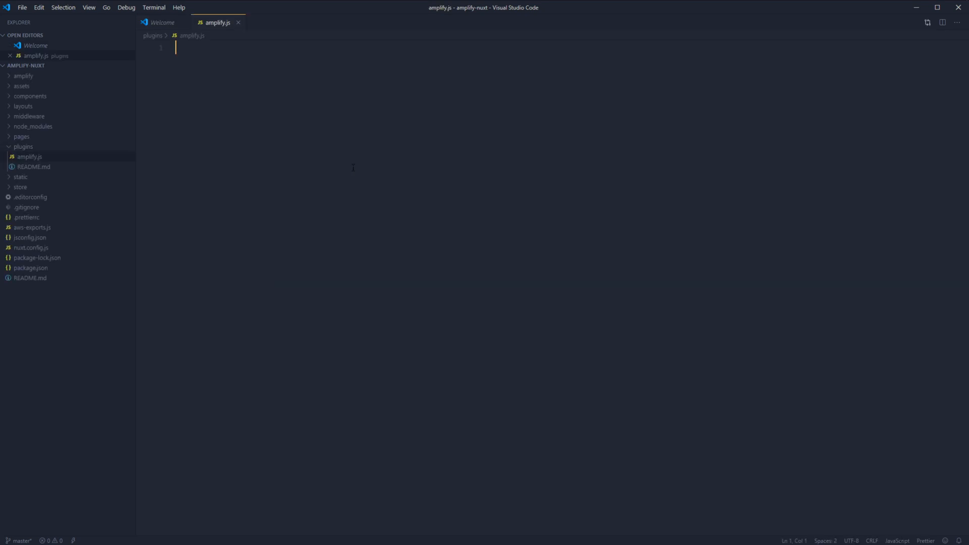
# - Import Vue, Amplify and AmplifyModules from aws-amplify, and AmplifyPlugin from aws-amplify-vue
pyautogui.write('import')
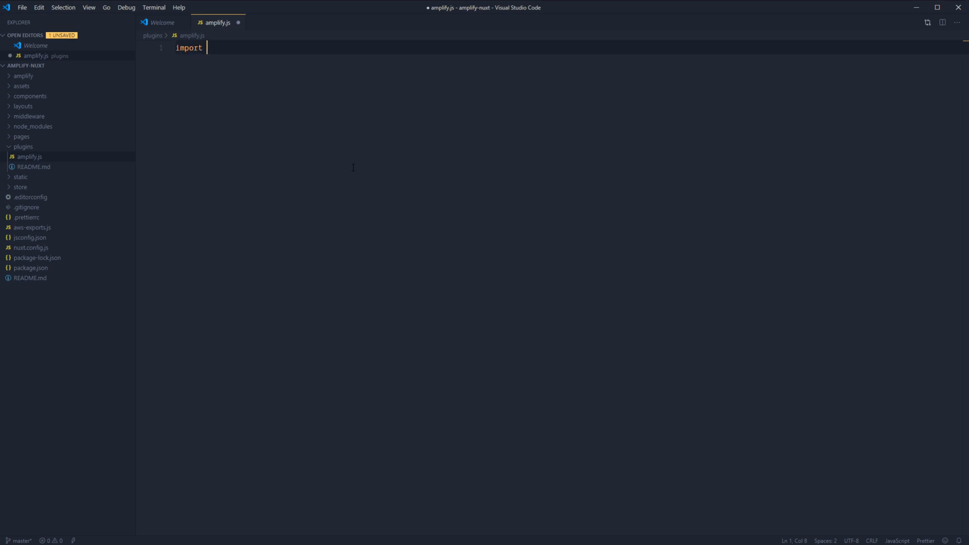
pyautogui.write("Vue from 'vue';")
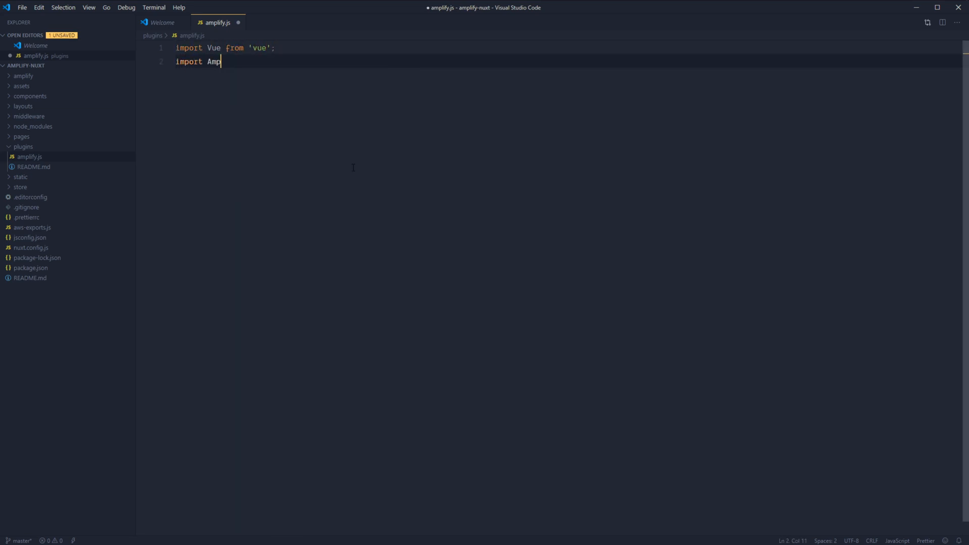
pyautogui.write('lify')
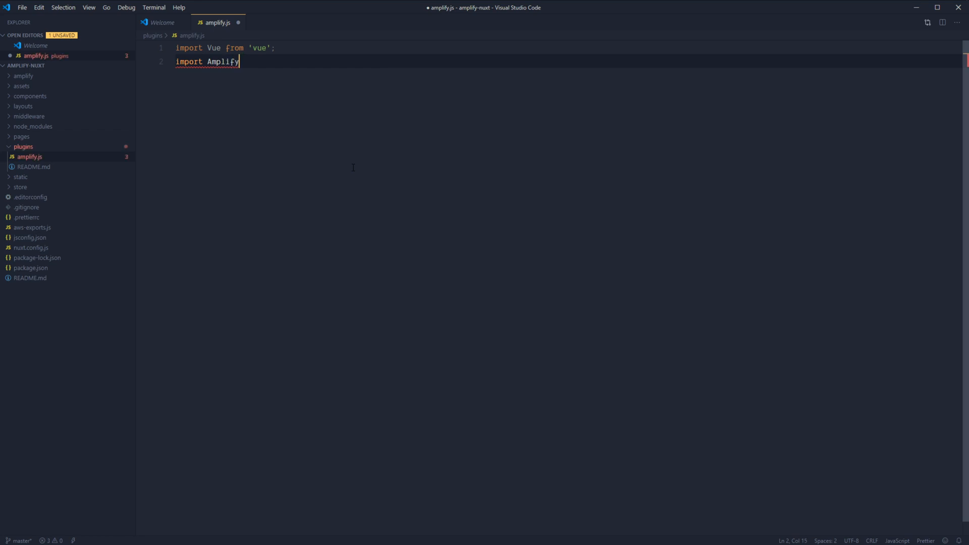
pyautogui.write(', * as AmplifyModul')
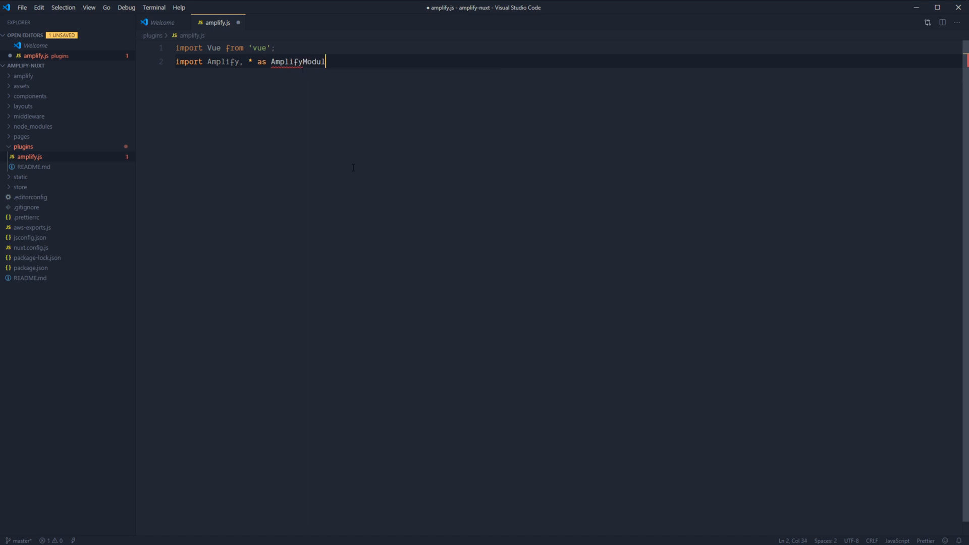
pyautogui.write("es from 'aw")
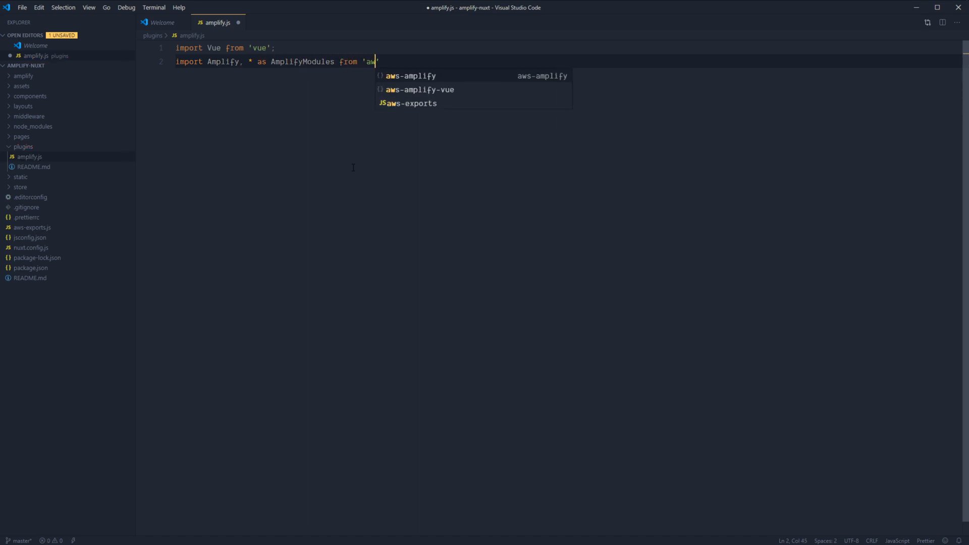
pyautogui.press('Enter')
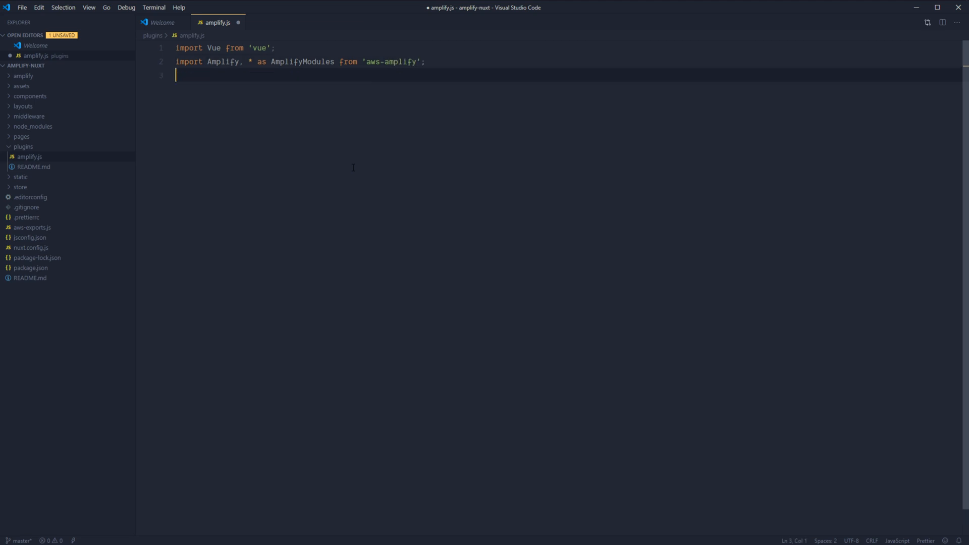
pyautogui.write('import')
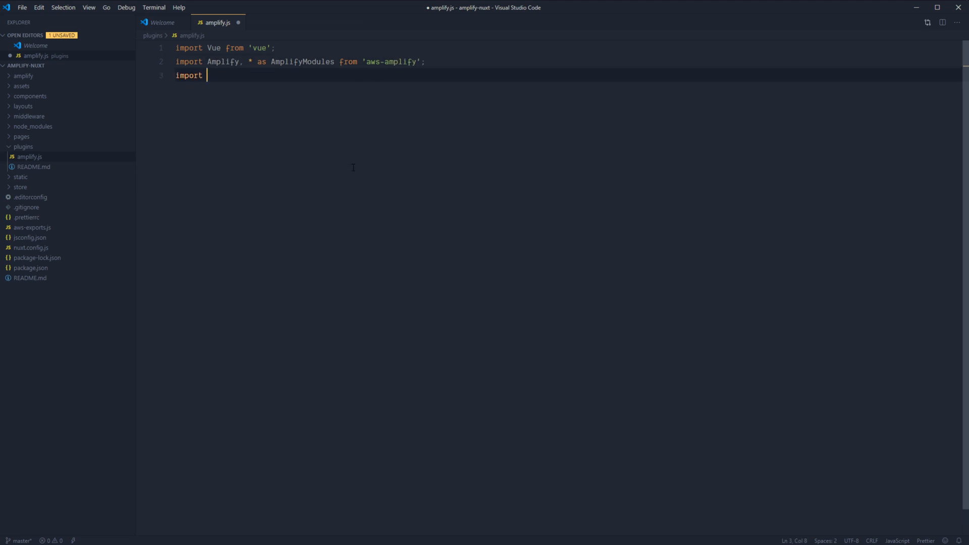
pyautogui.write('{ Amplify')
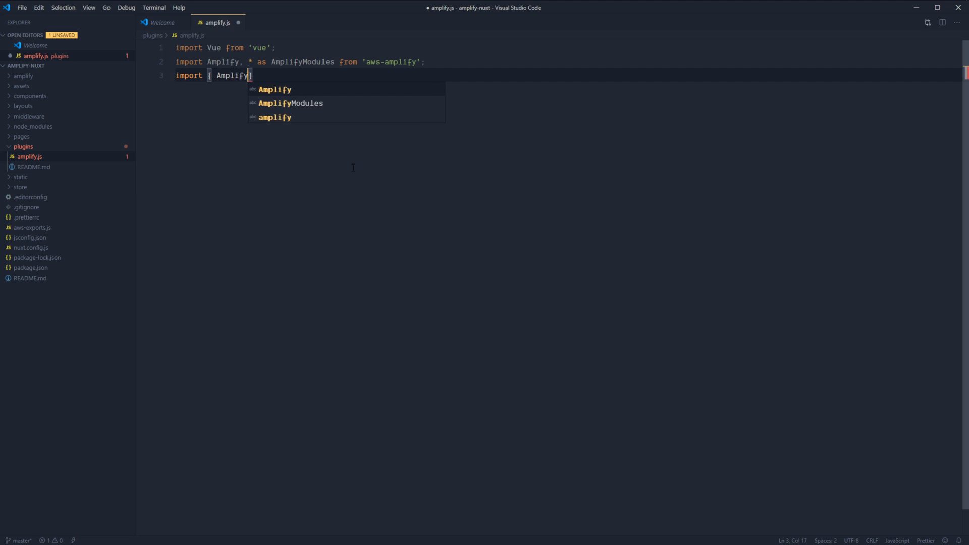
pyautogui.write("Plugin } from 'aws-amplify-vue';")
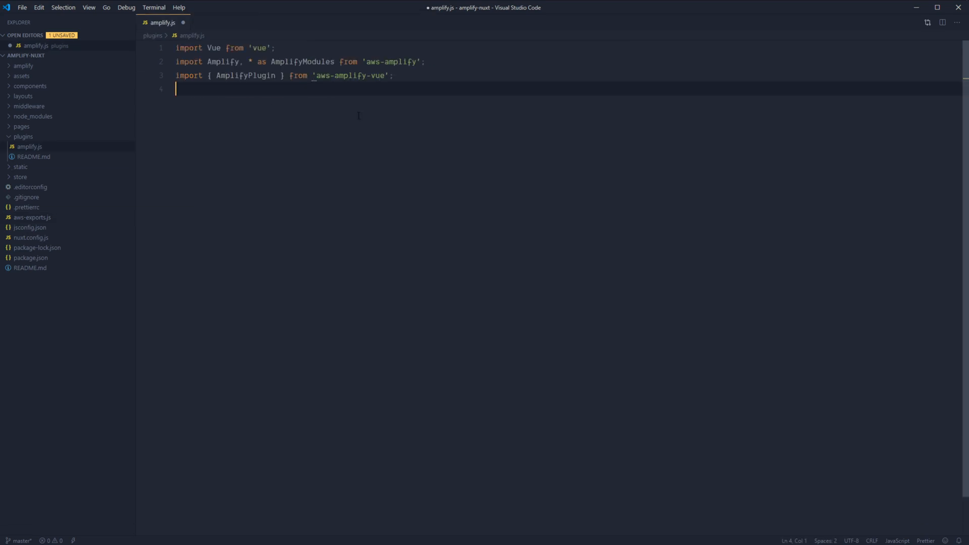
# - Import awsconfig from '~/aws-exports' below the existing imports
pyautogui.write('import')
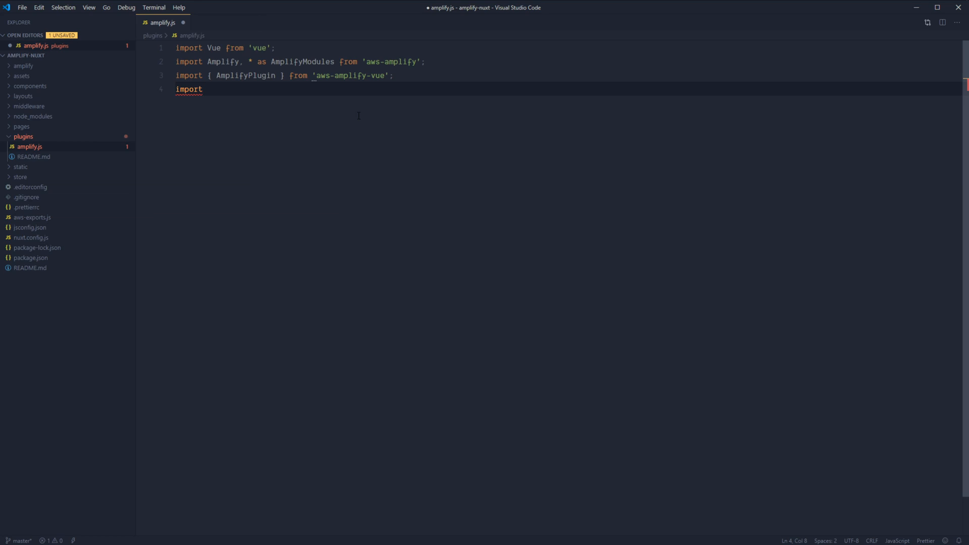
pyautogui.write('awsconfig f')
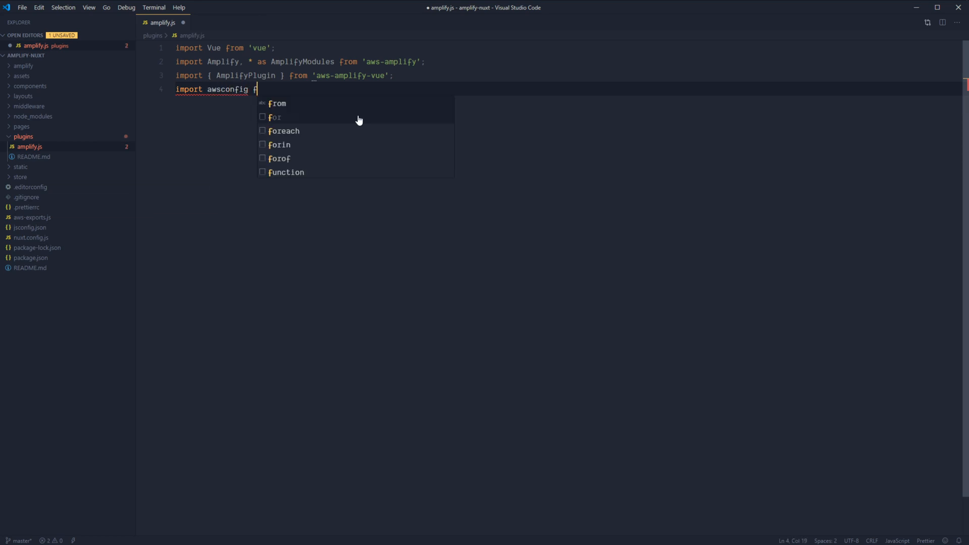
pyautogui.write("rom '")
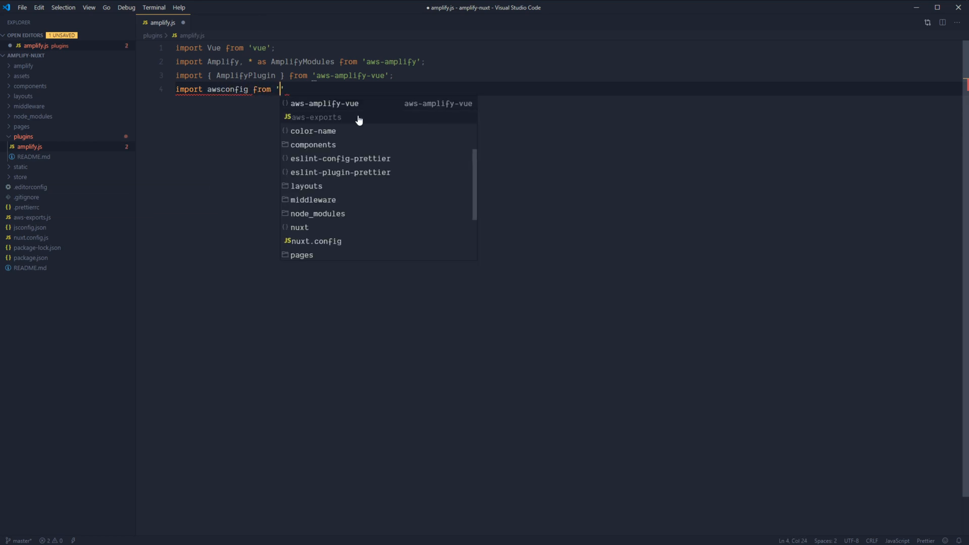
pyautogui.write('~/aws-exports')
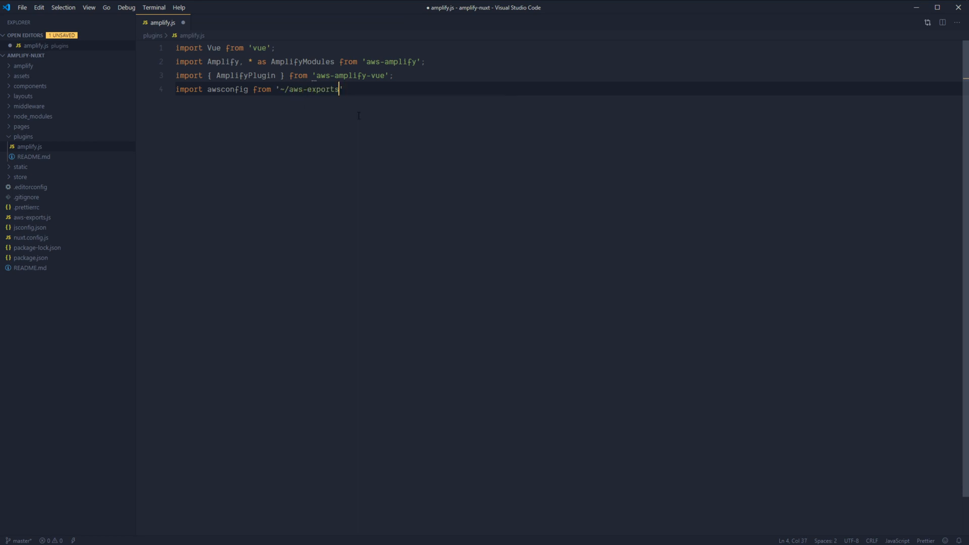
pyautogui.write(';')
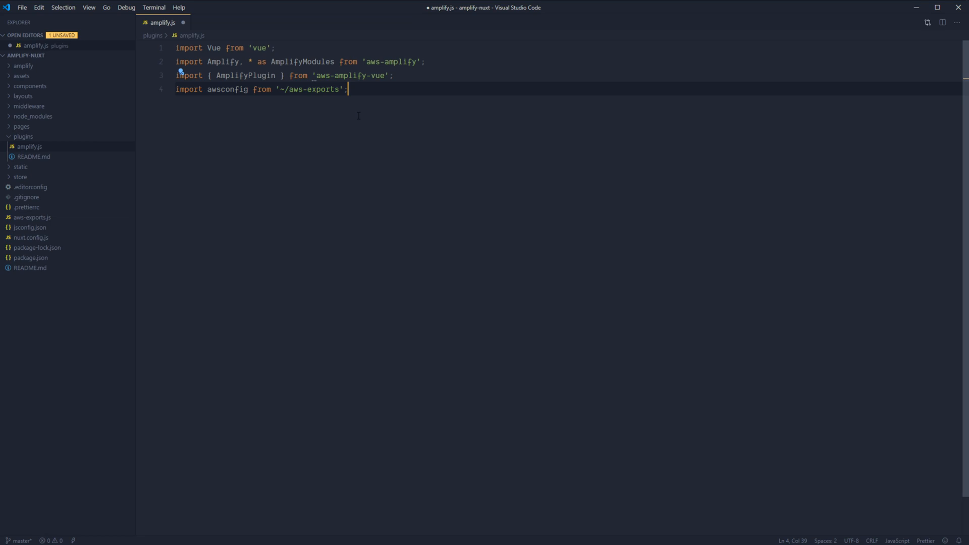
pyautogui.press('Enter')
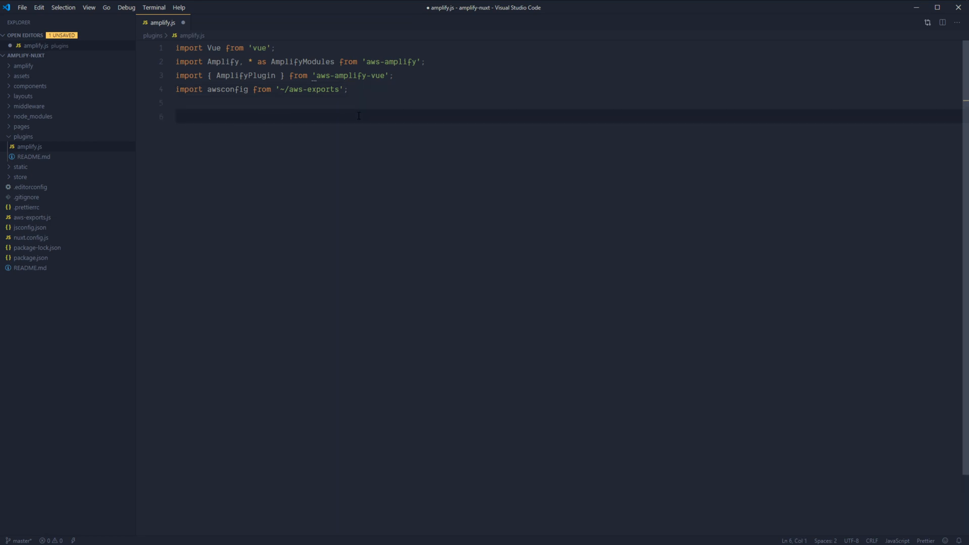
# - Add Amplify.configure(awsconfig) and Vue.use(AmplifyPlugin, AmplifyModules), then save amplify.js
pyautogui.write('Amplify.config')
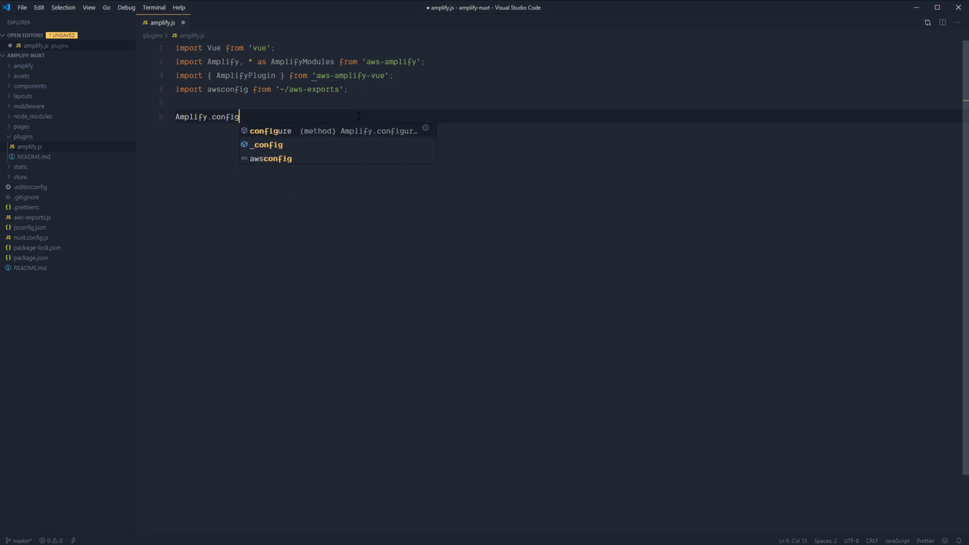
pyautogui.write('ure(awsconfig);')
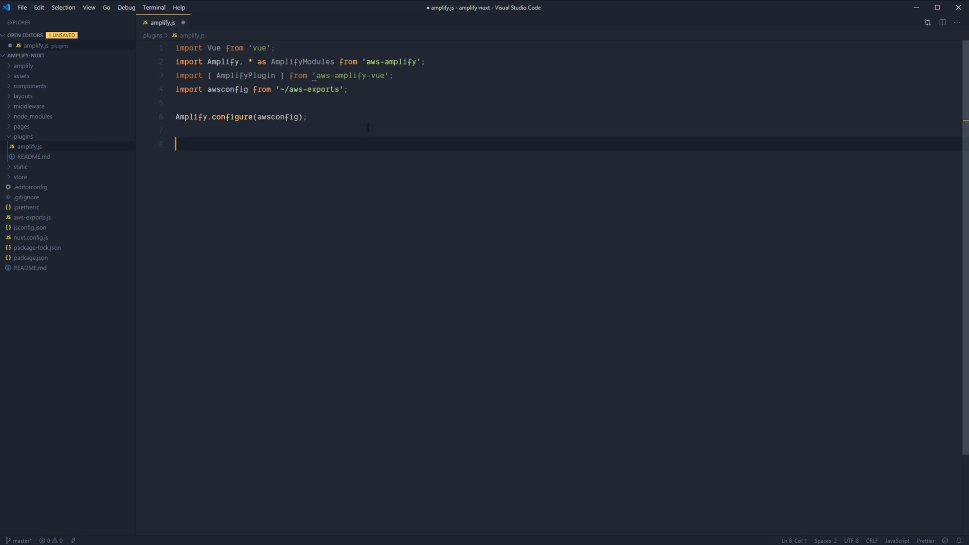
pyautogui.write('vu')
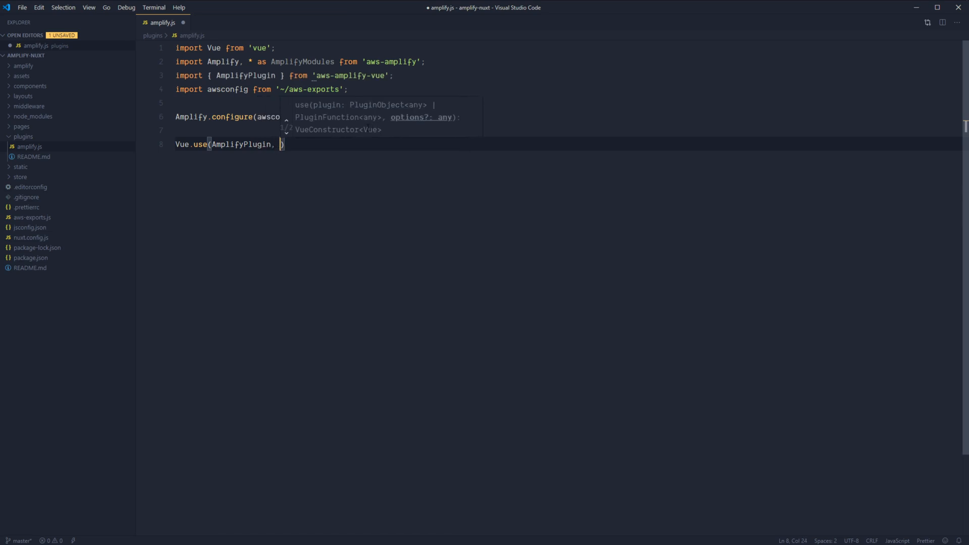
pyautogui.write('AmplifyModules')
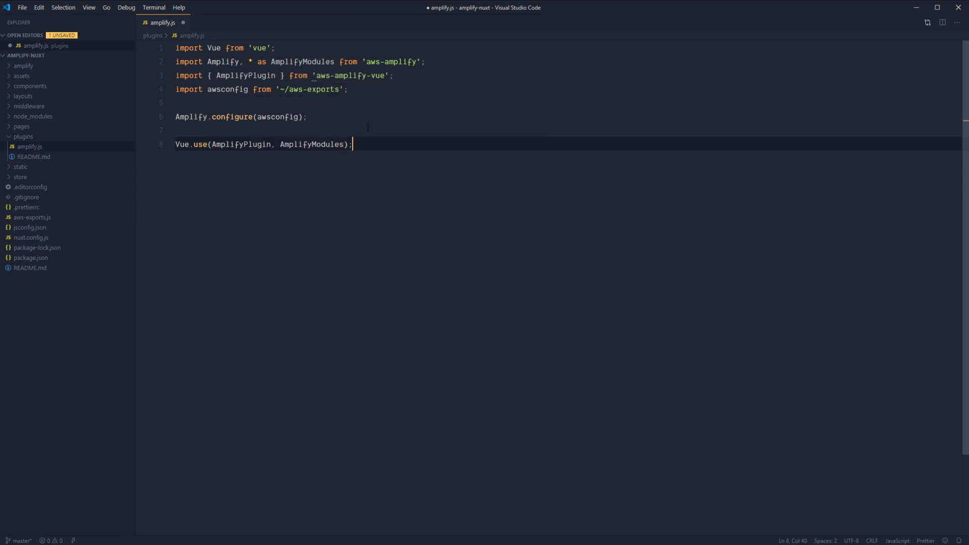
pyautogui.press('ctrl+s')
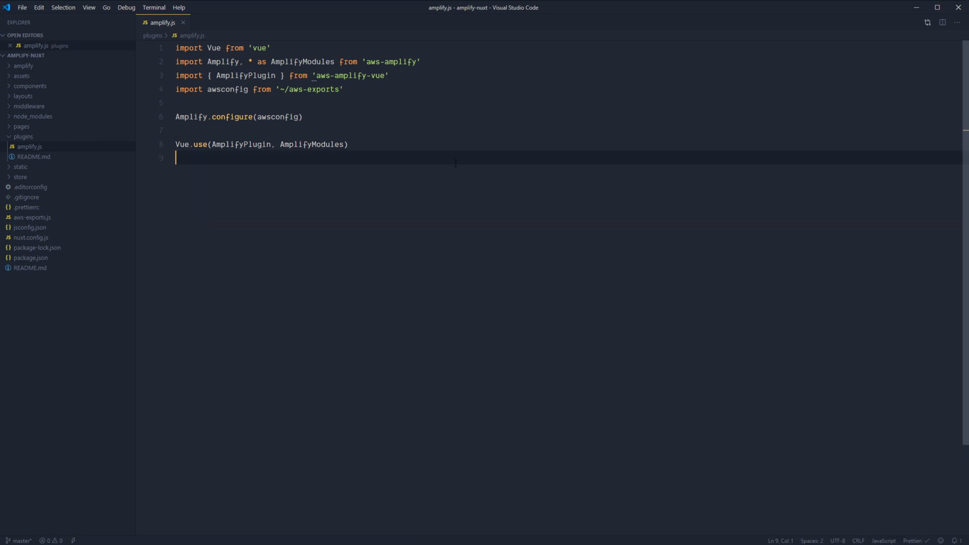
# - Add { src: '~/plugins/amplify.js', mode: 'client' } to the nuxt.config.js plugins array and save
pyautogui.click(31, 237)
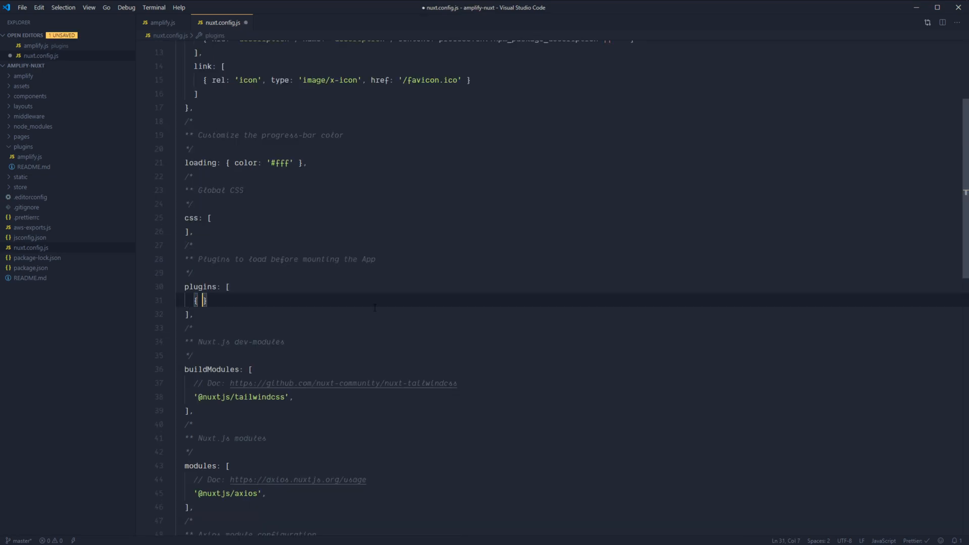
pyautogui.write("src: '")
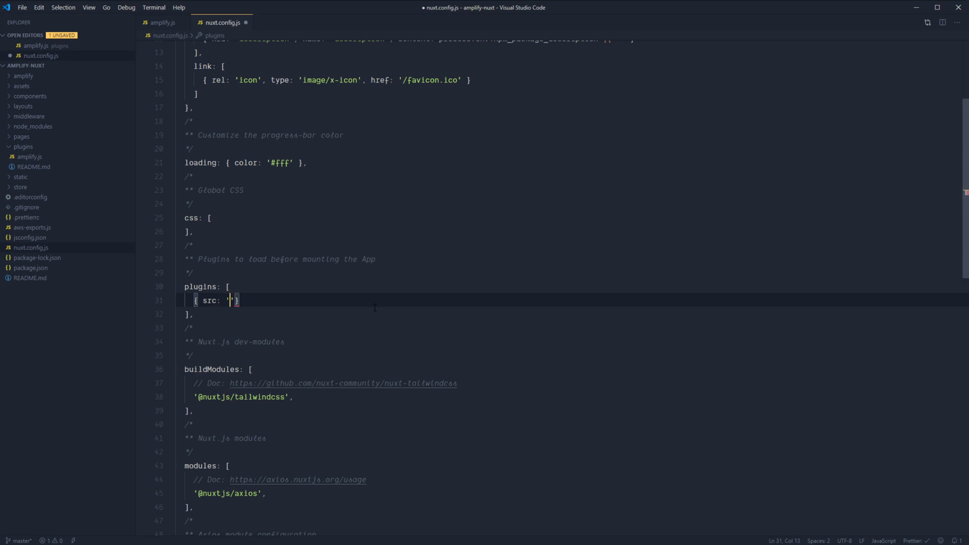
pyautogui.write('~/plugins/ampli')
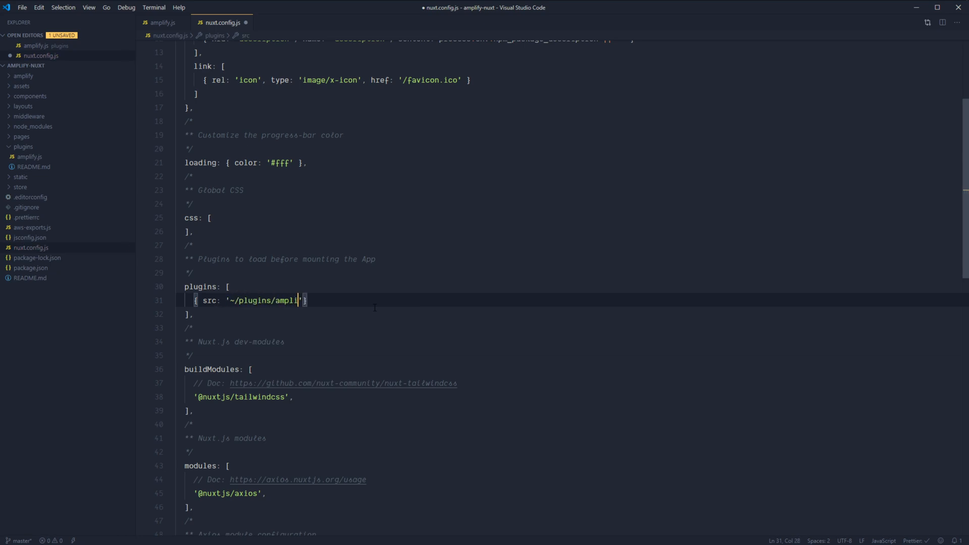
pyautogui.write('.js')
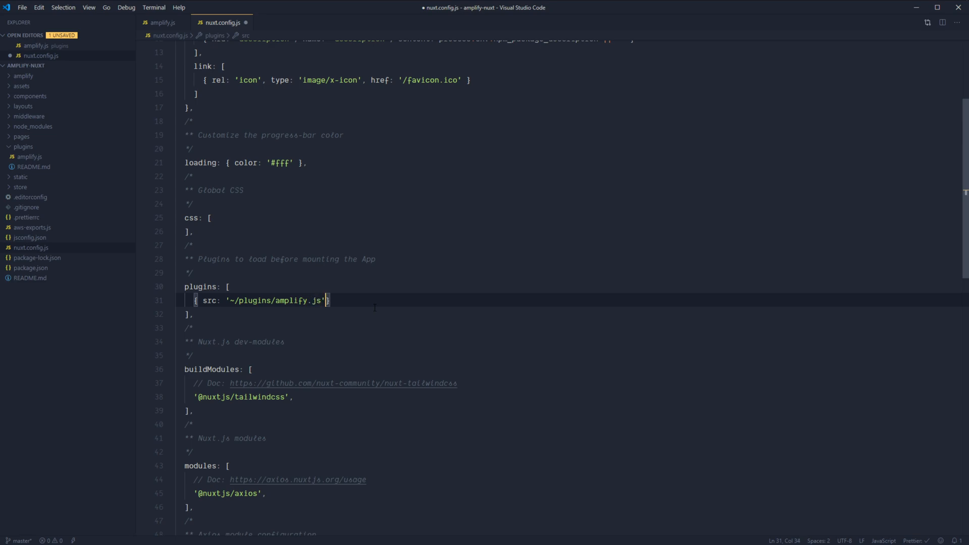
pyautogui.write(', mod')
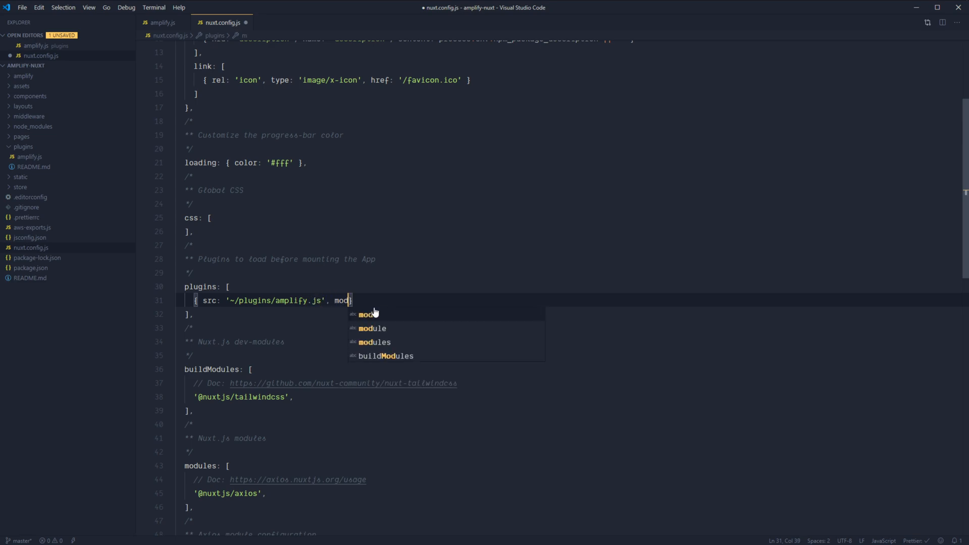
pyautogui.write("e: 'client'")
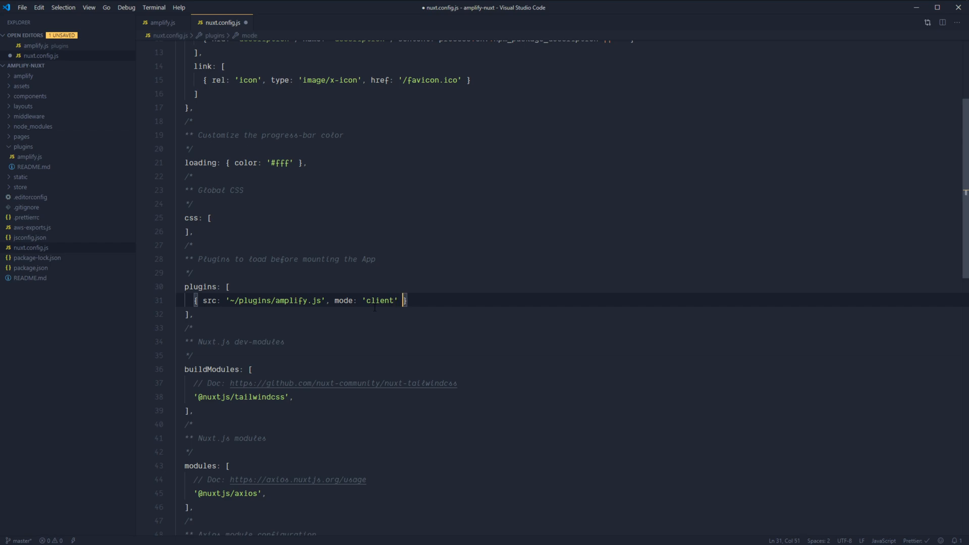
pyautogui.press('ctrl+s')
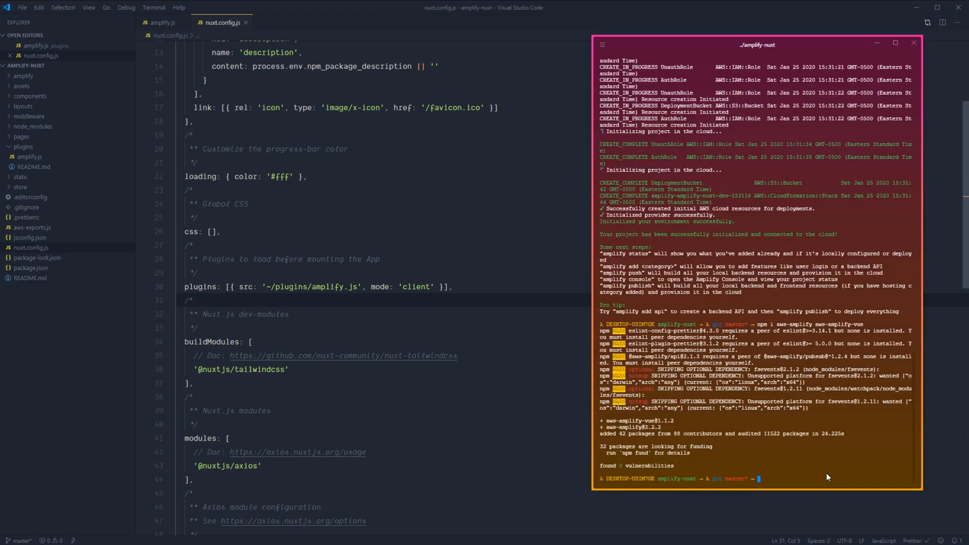
# - Run 'npm run dev' in the amplify-nuxt folder to serve the app on localhost:3000
pyautogui.write('npm run')
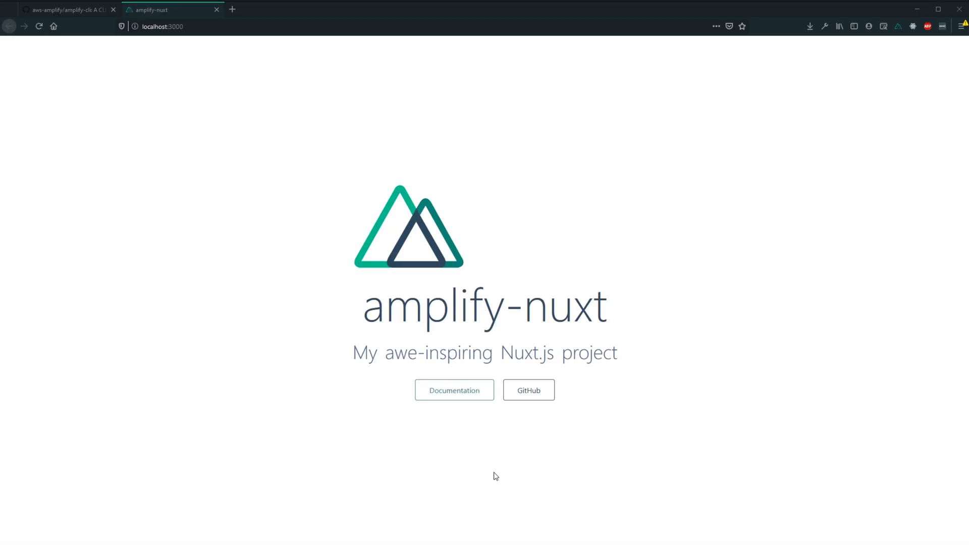
pyautogui.moveTo(627, 432)
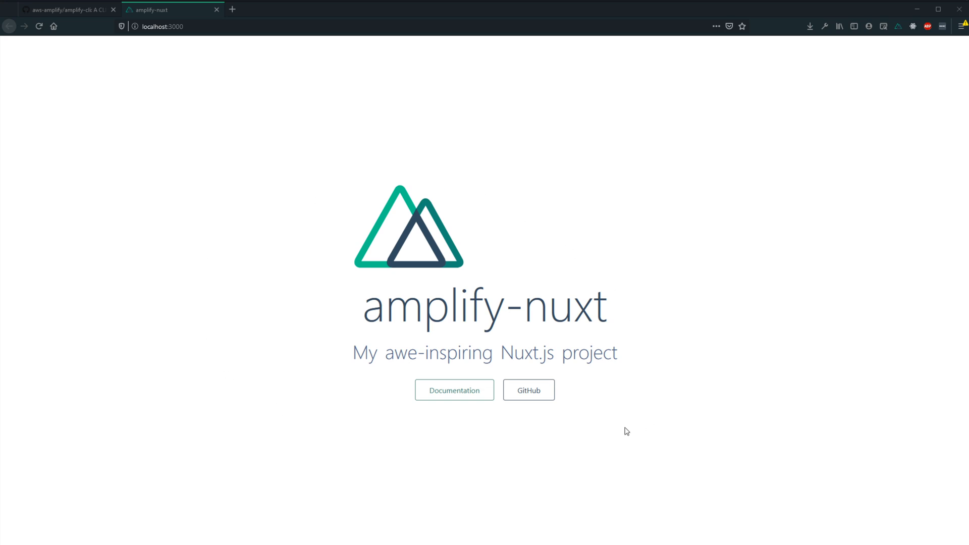
# - Open Firefox Developer Tools' Console on localhost:3000 to confirm HMR connected without errors
pyautogui.press('F12')
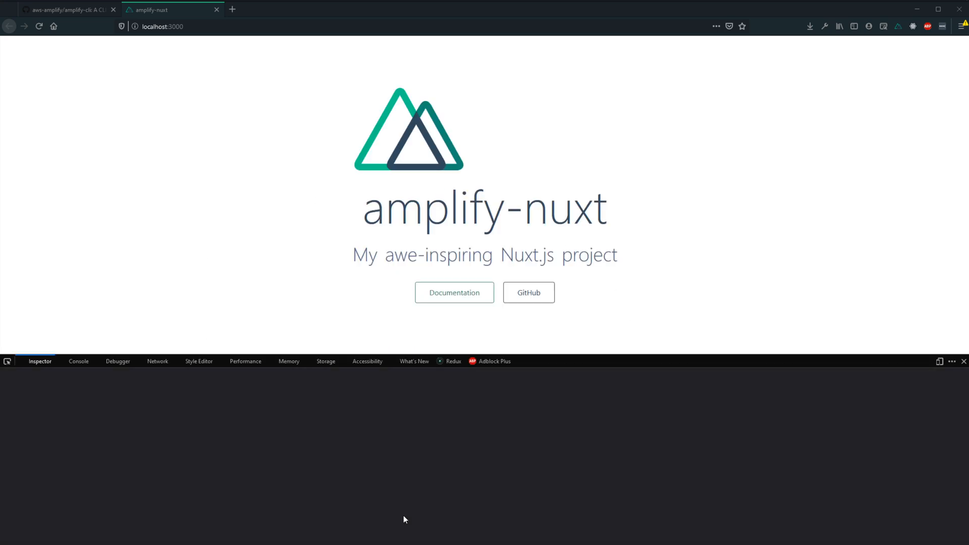
pyautogui.click(78, 360)
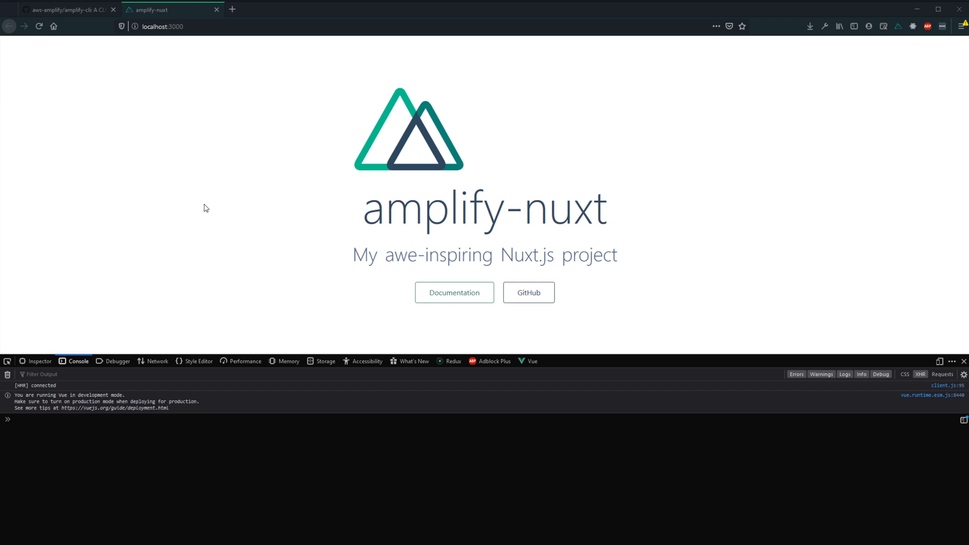